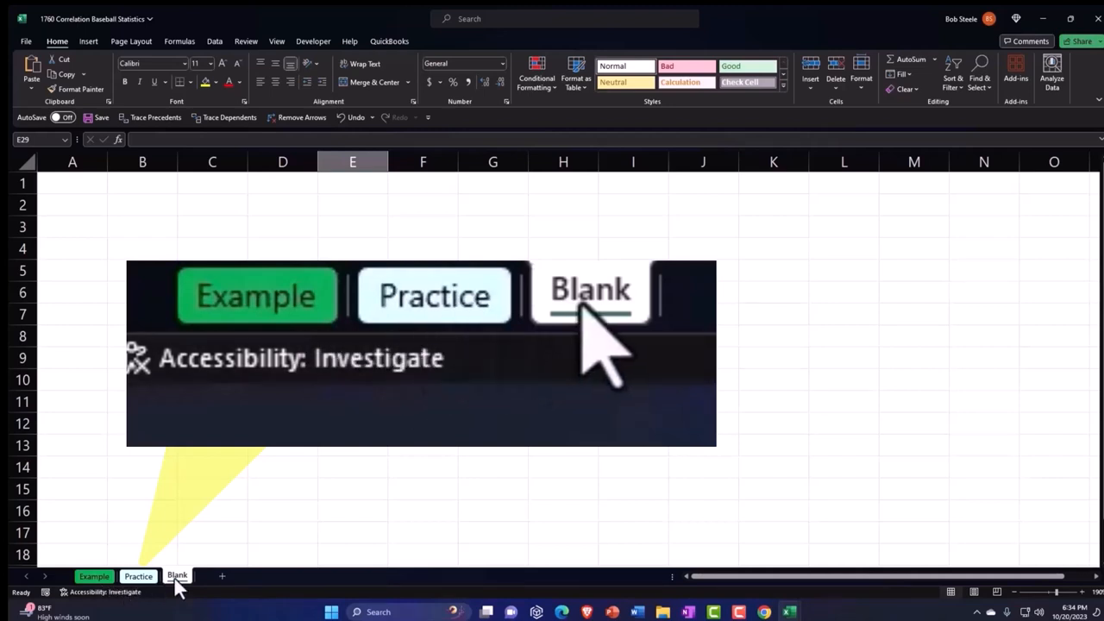
- Switch to the empty Blank sheet in the baseball statistics workbook
click(176, 576)
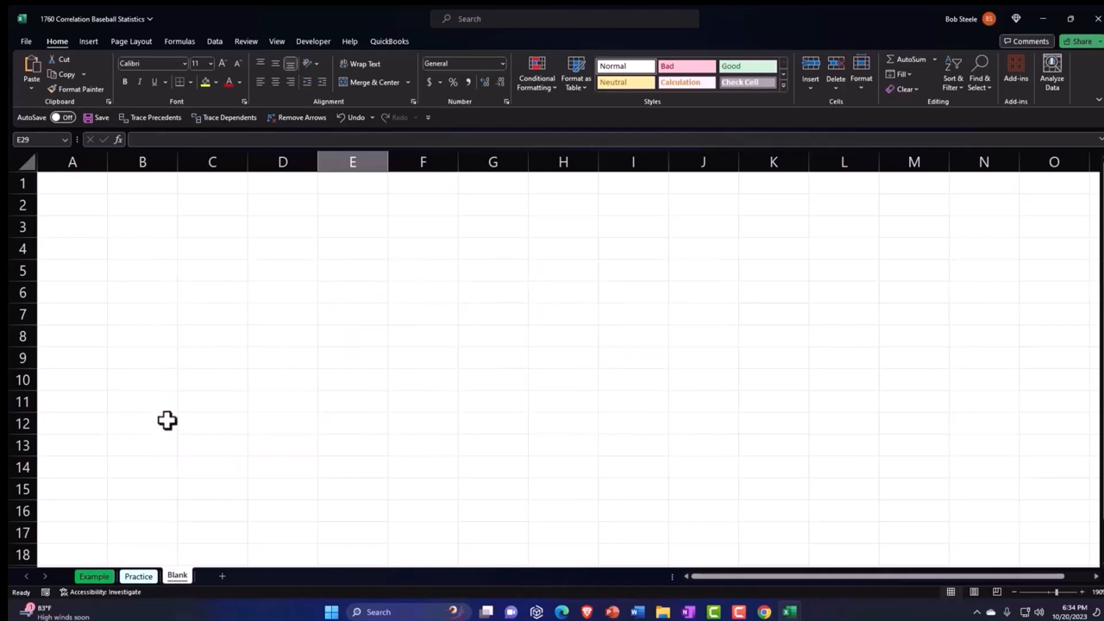
mouse_move(169, 407)
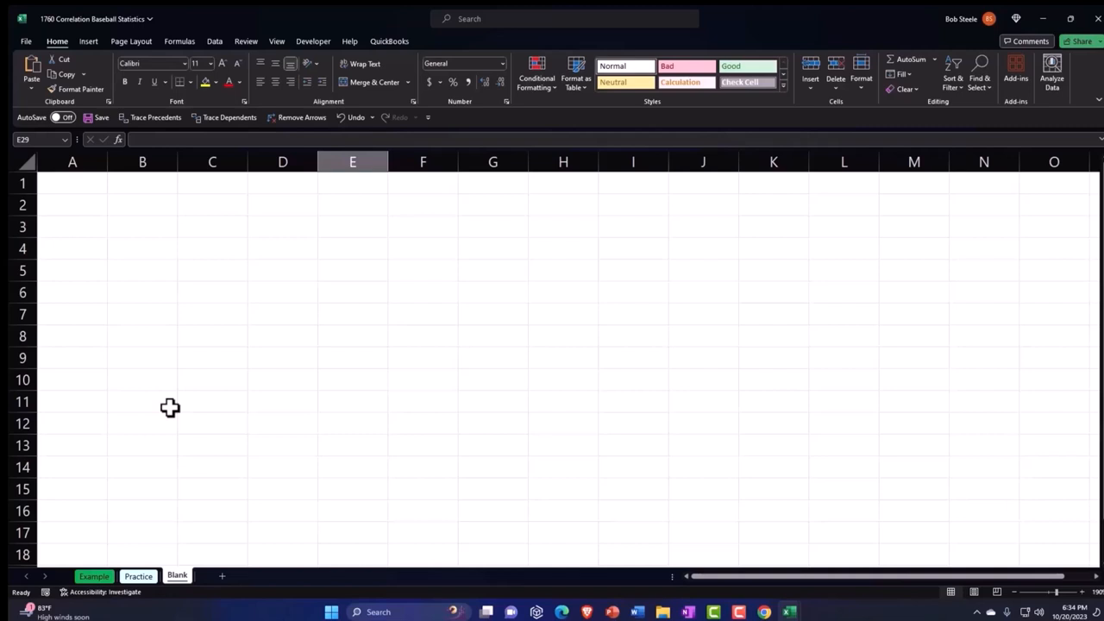
mouse_move(169, 409)
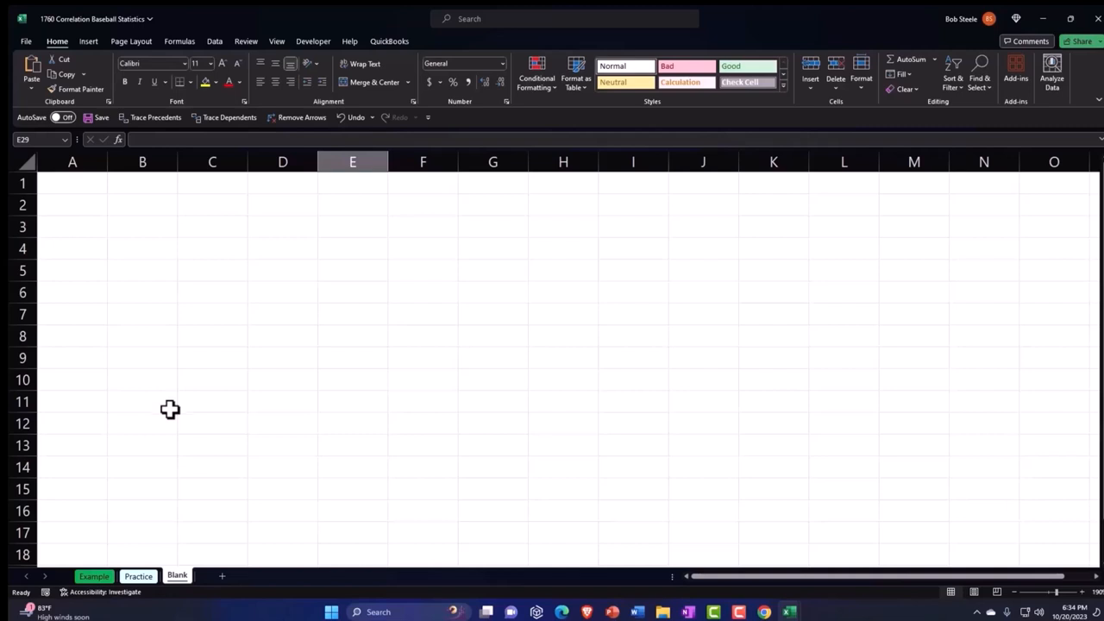
- Review the Example sheet's age and batting-average correlation calculations, then return to column A
click(93, 576)
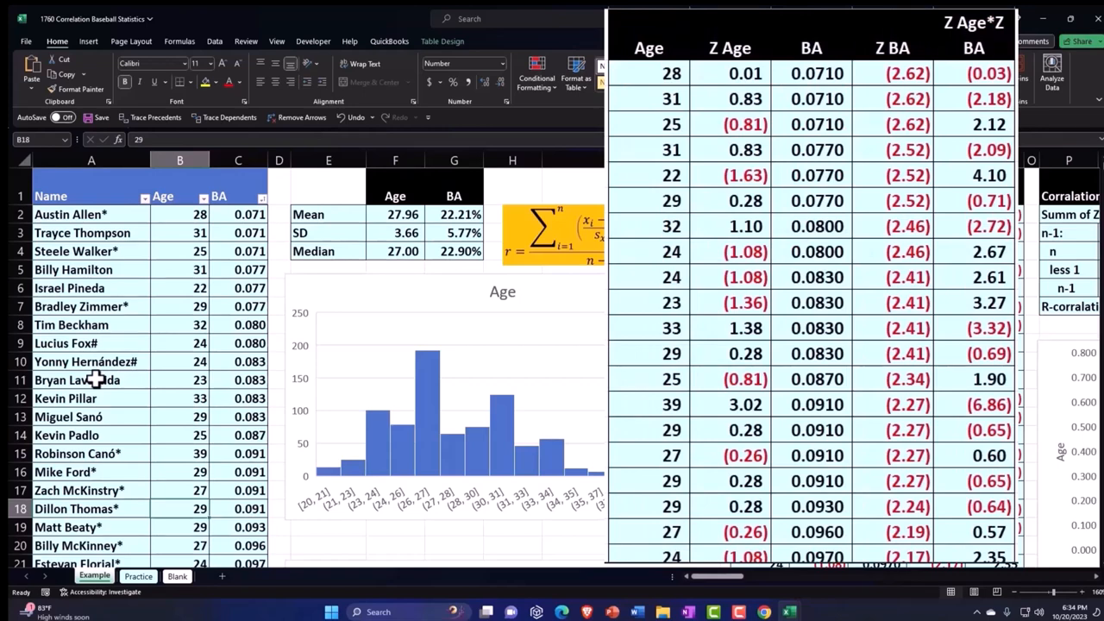
click(70, 324)
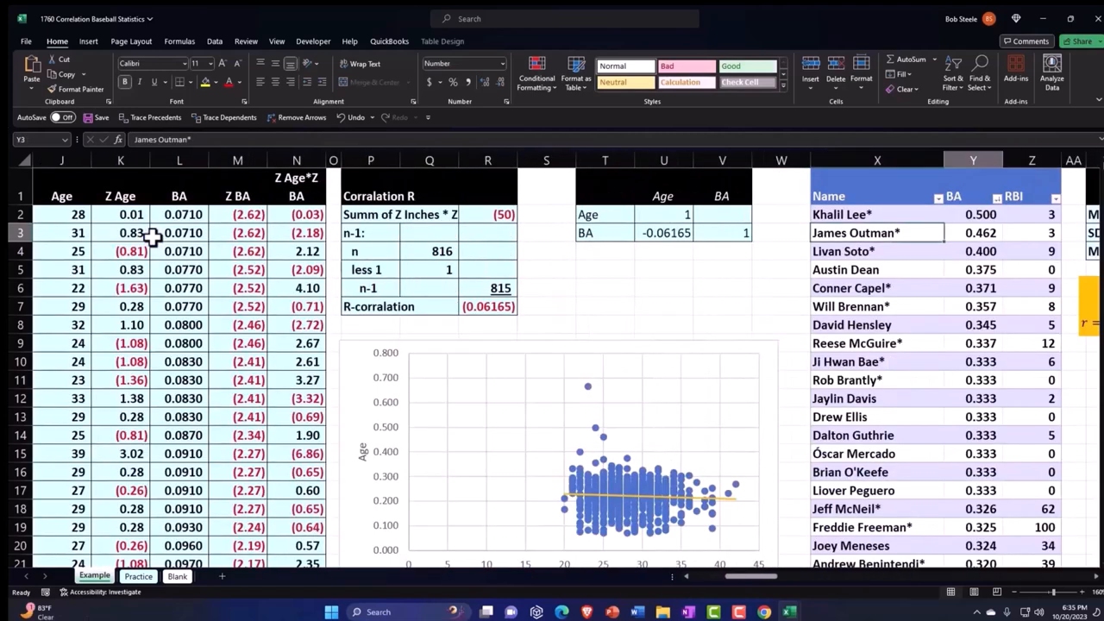
scroll(right, 3)
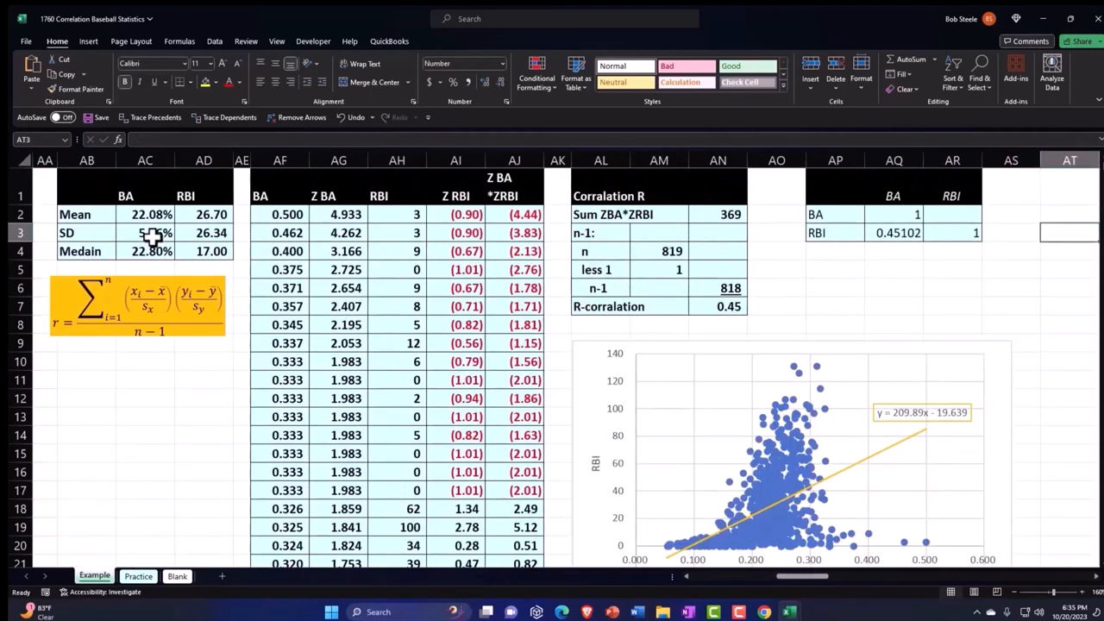
click(1011, 231)
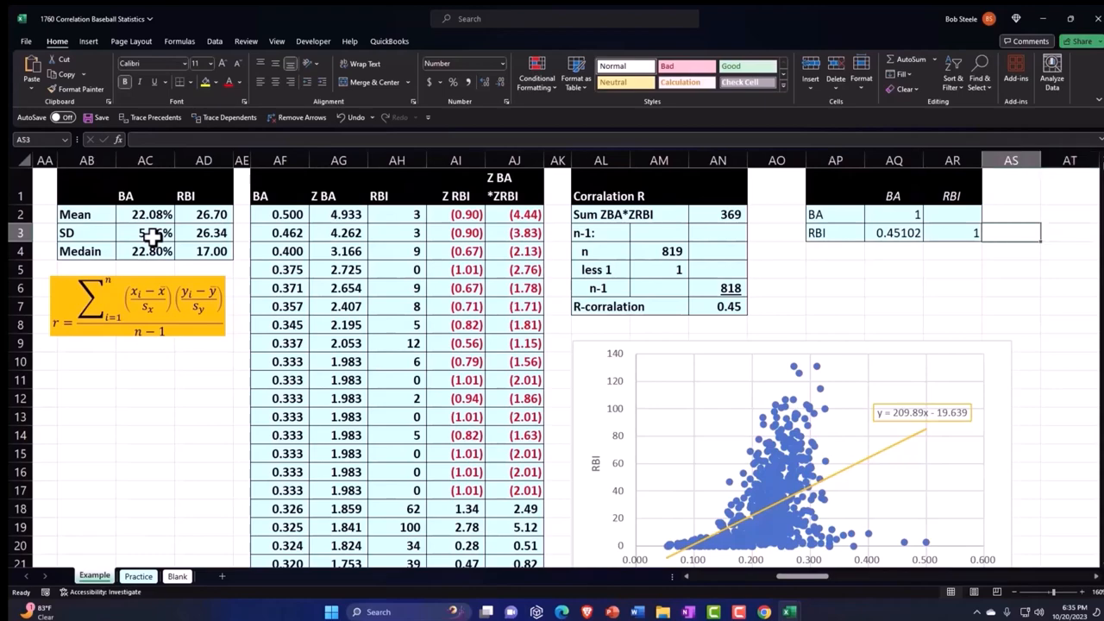
scroll(left, 3)
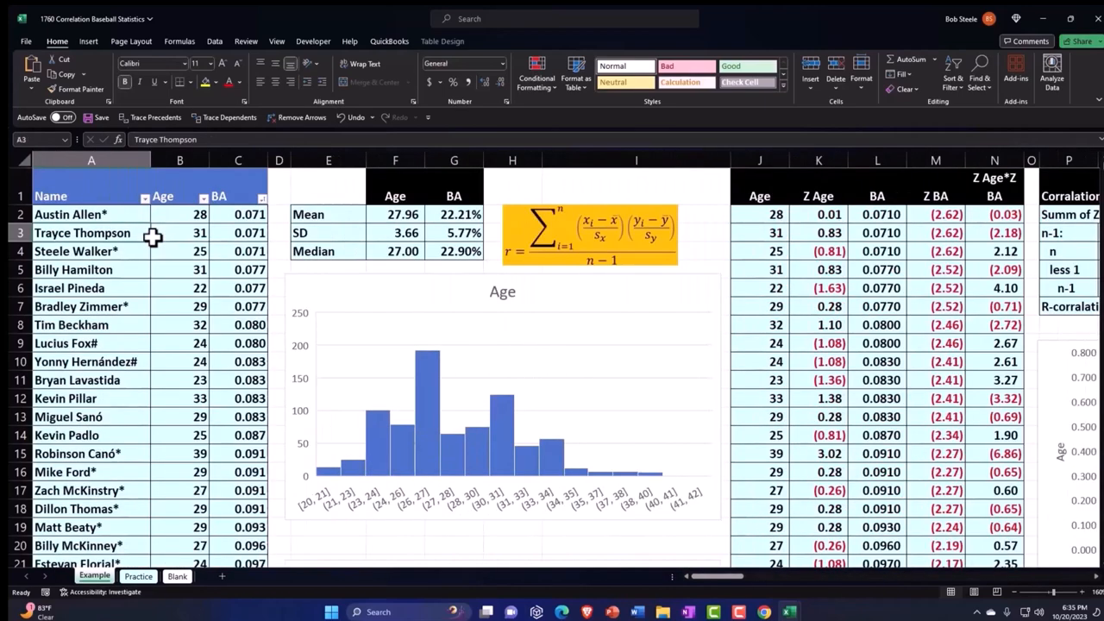
- Show the 2022 Player Standard Batting table as comma-separated text via Share & Export
click(176, 577)
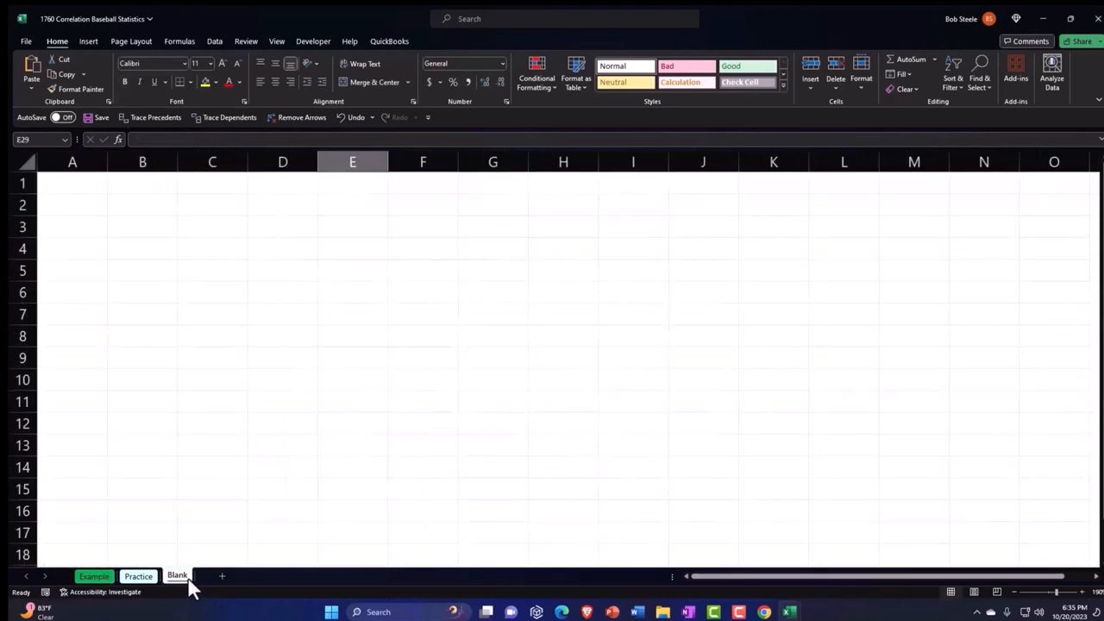
mouse_move(759, 586)
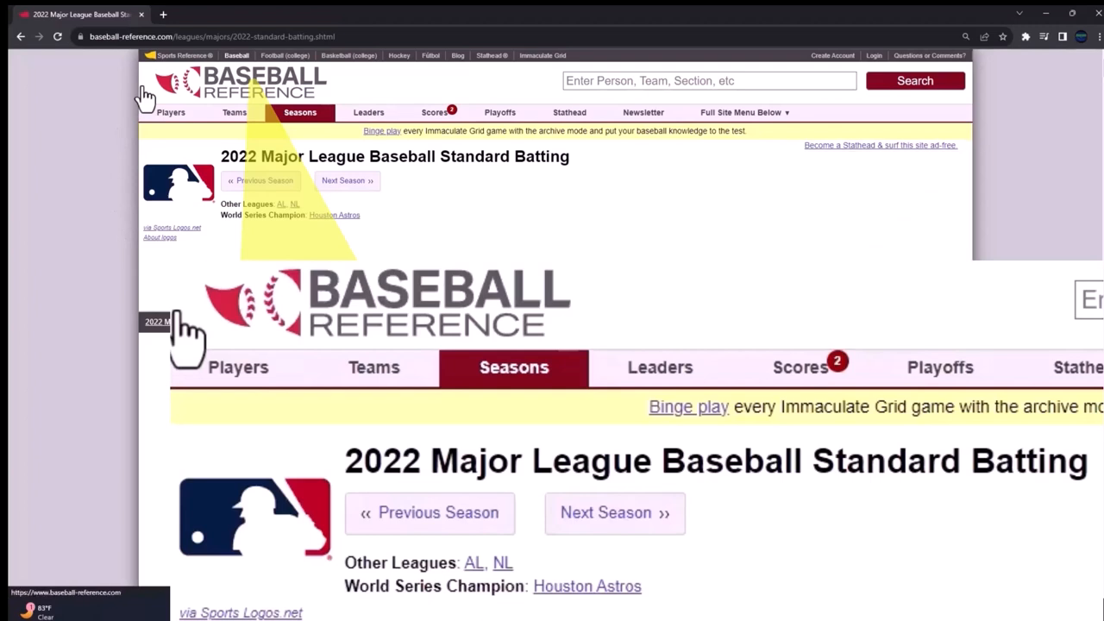
mouse_move(122, 254)
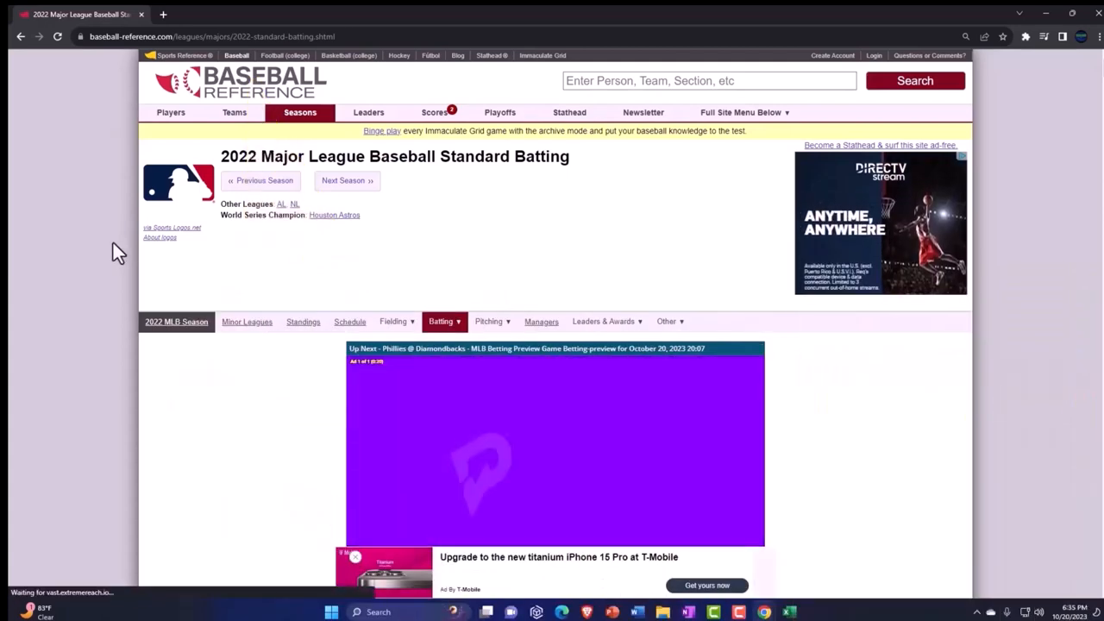
scroll(down, 3)
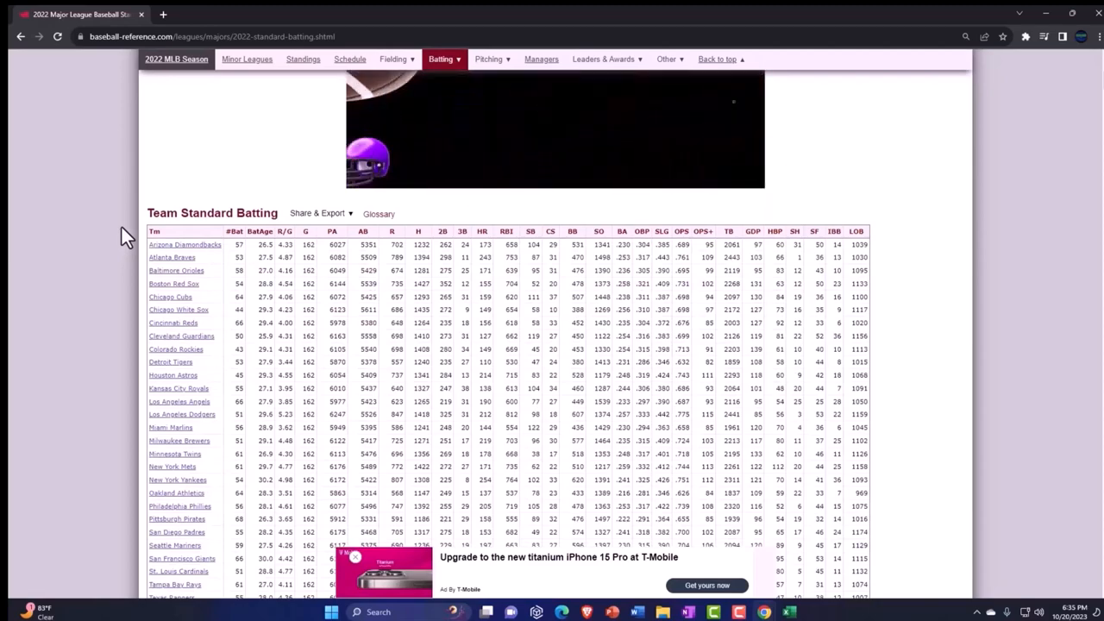
scroll(down, 3)
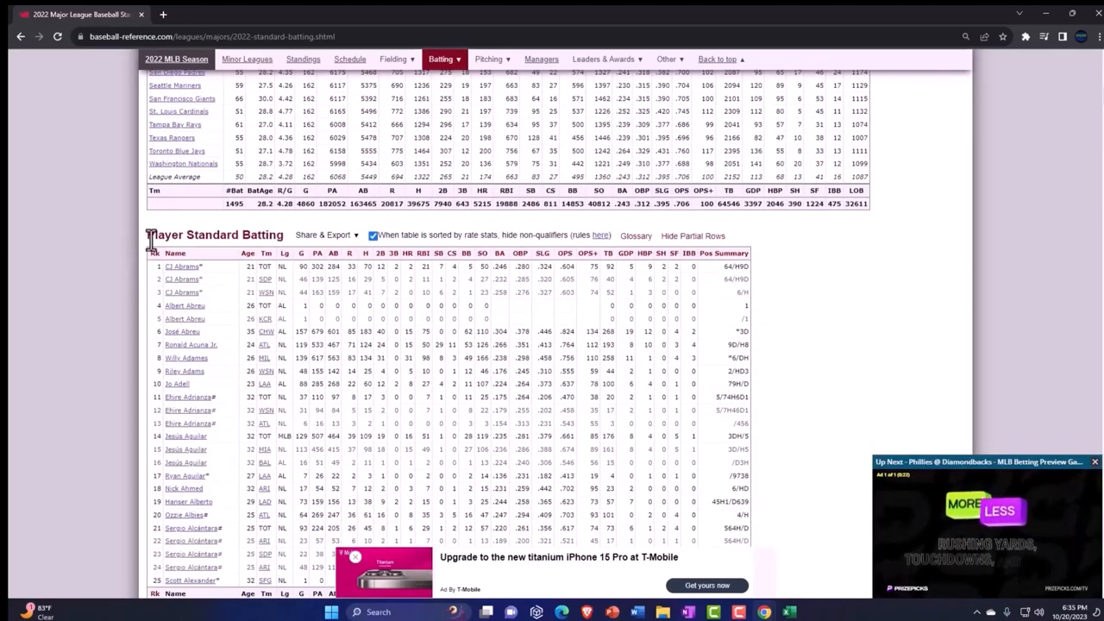
click(324, 235)
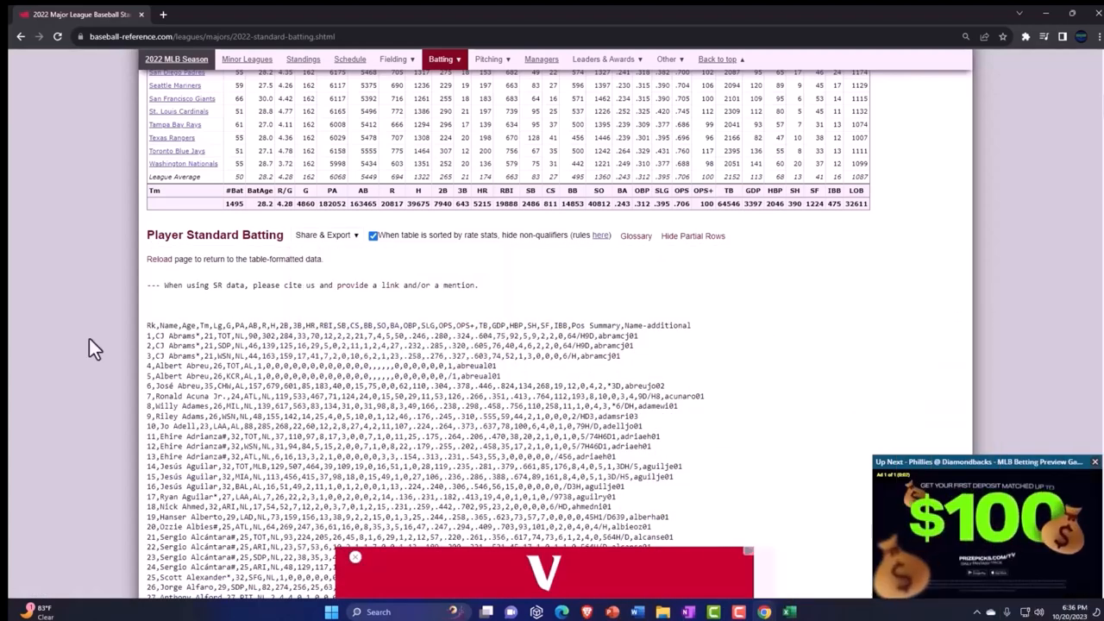
- Scroll through the CSV text from the header down to the last player row for copying
scroll(down, 3)
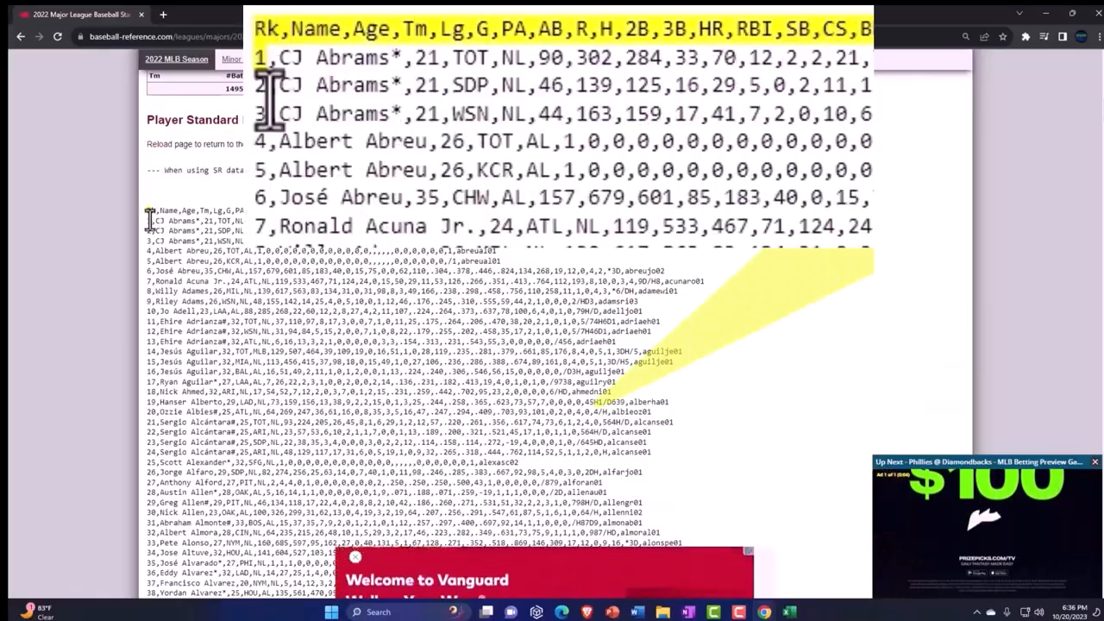
scroll(down, 3)
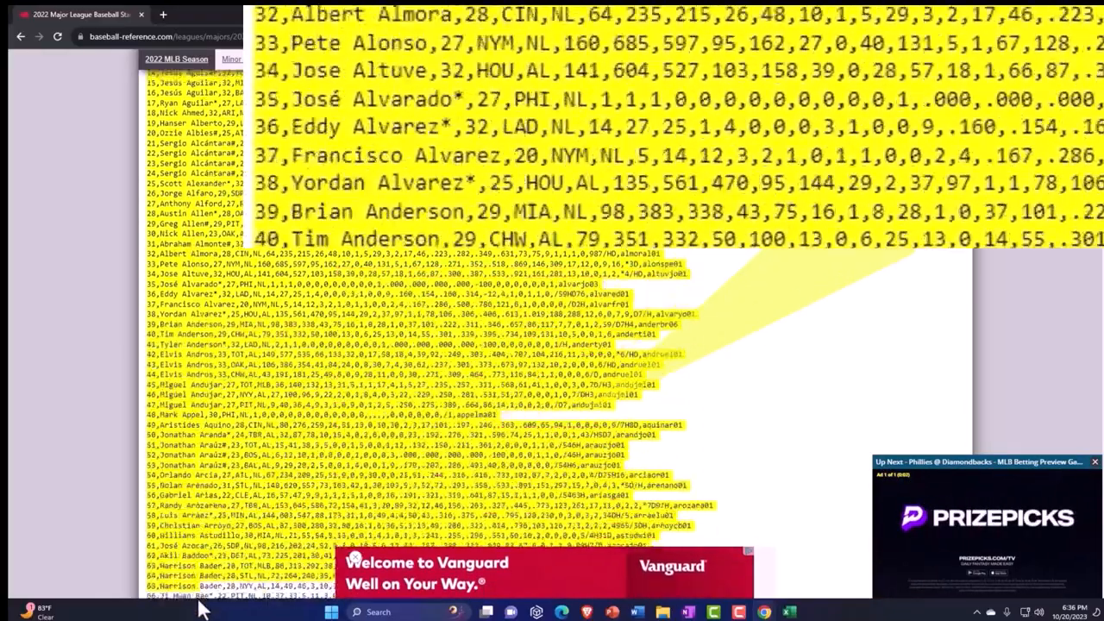
scroll(down, 3)
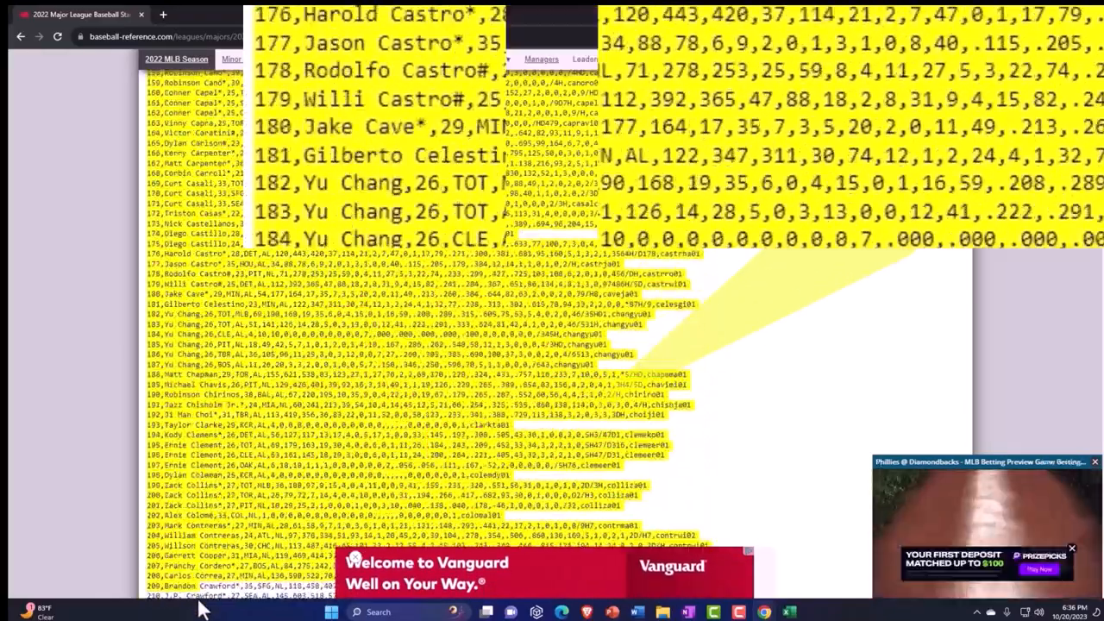
scroll(down, 3)
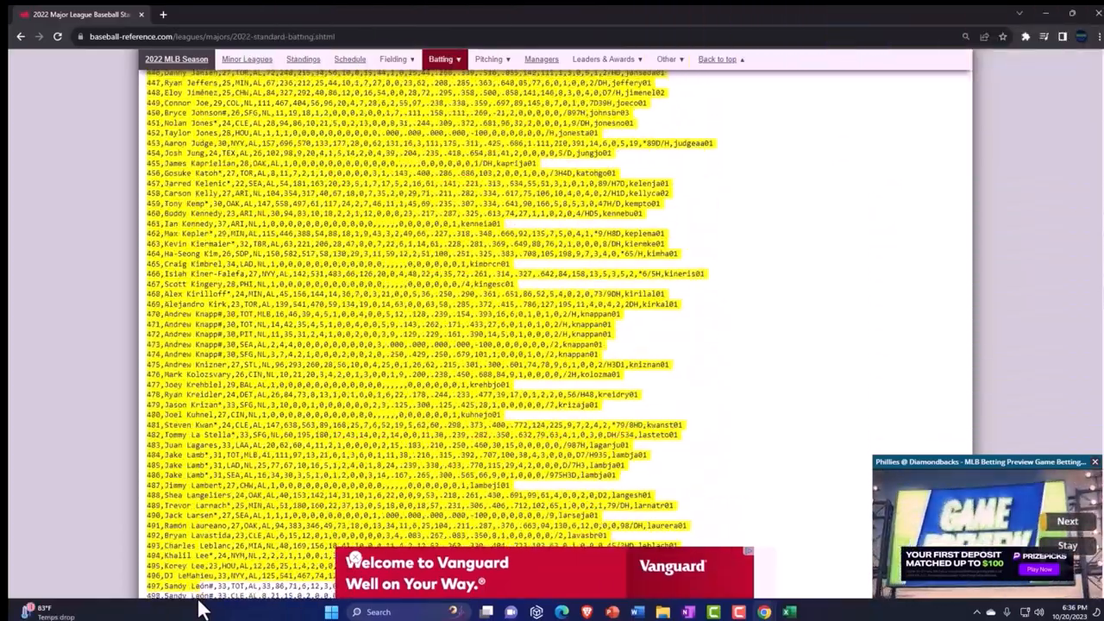
scroll(down, 3)
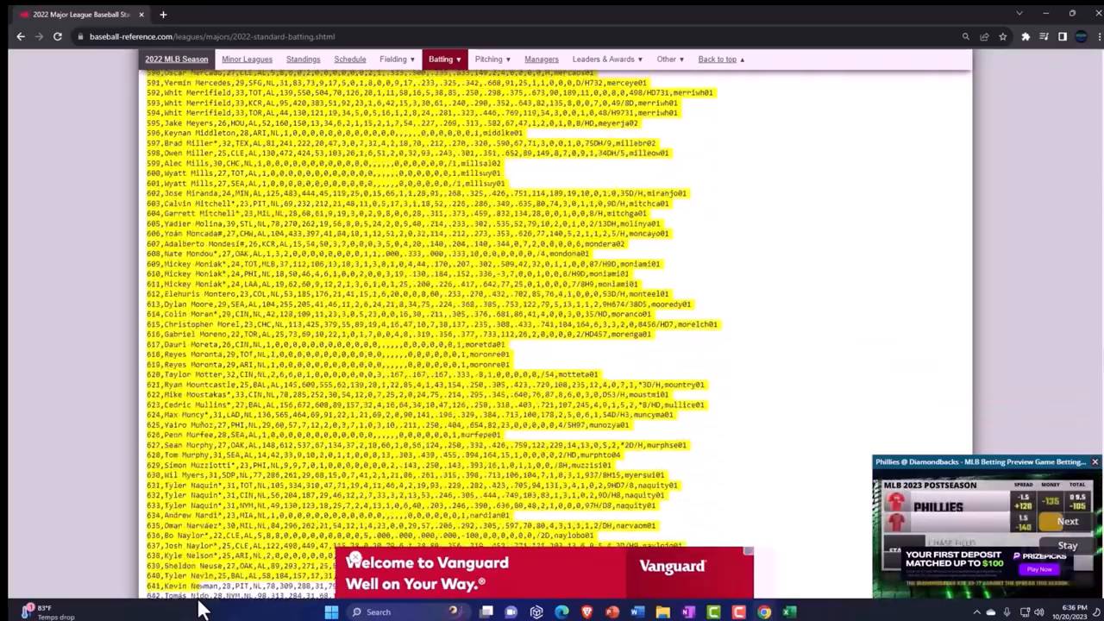
scroll(down, 3)
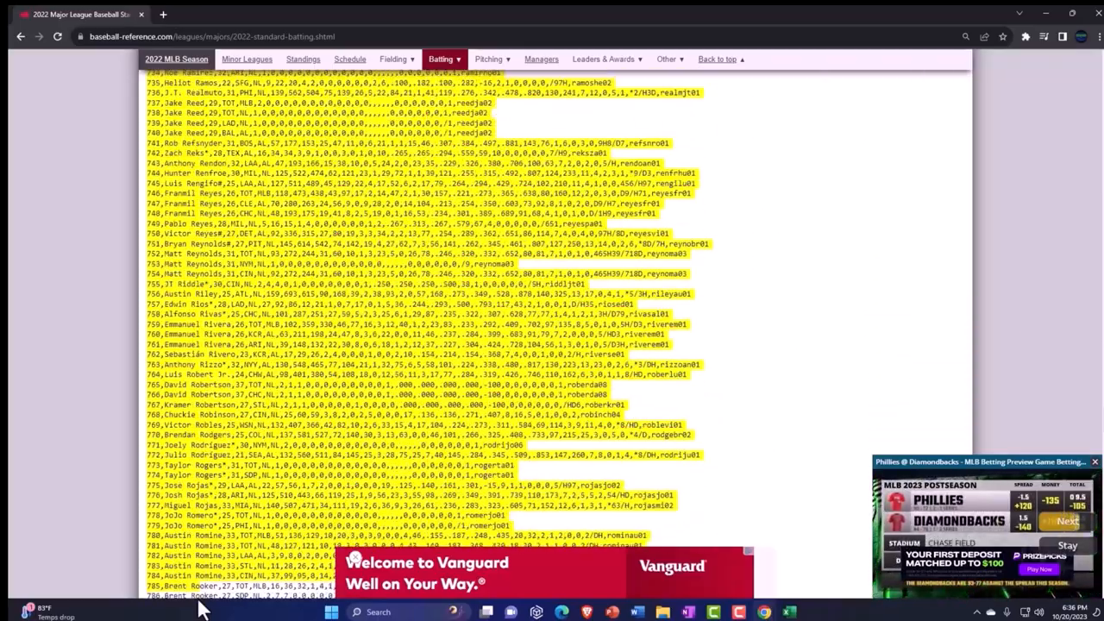
scroll(down, 3)
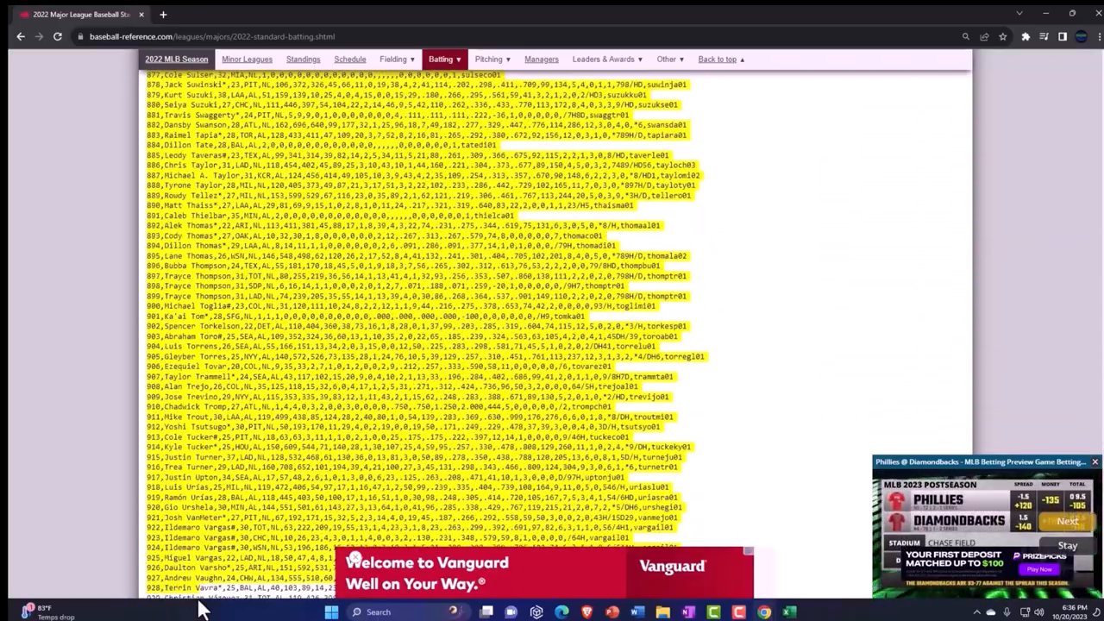
scroll(down, 3)
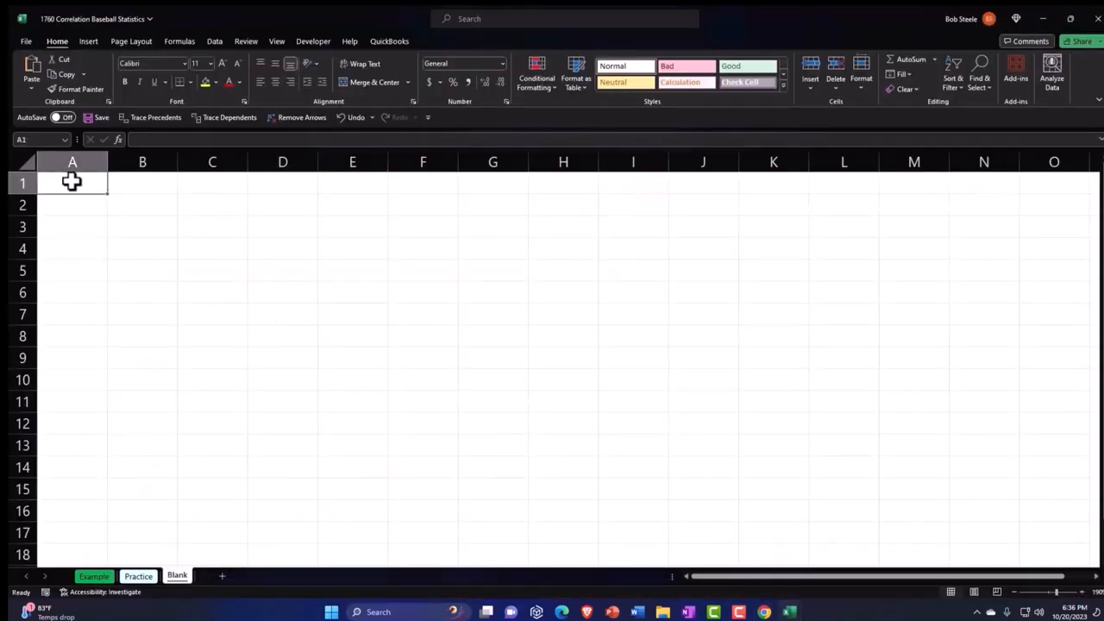
- Paste the copied batting rows into A1 matching destination formatting and select column A
right_click(72, 183)
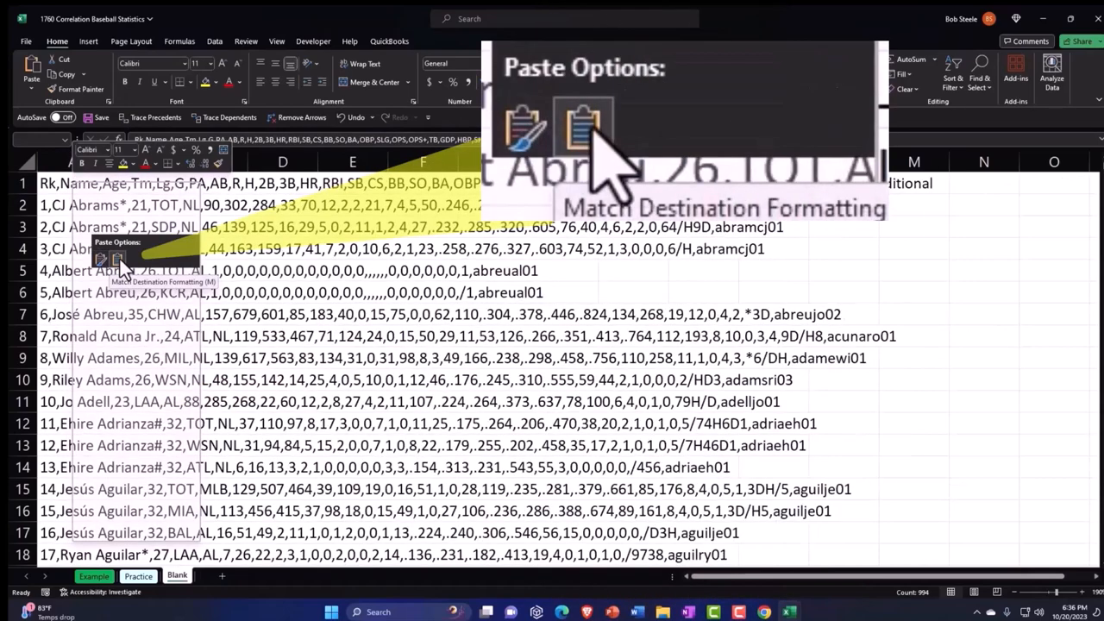
click(583, 129)
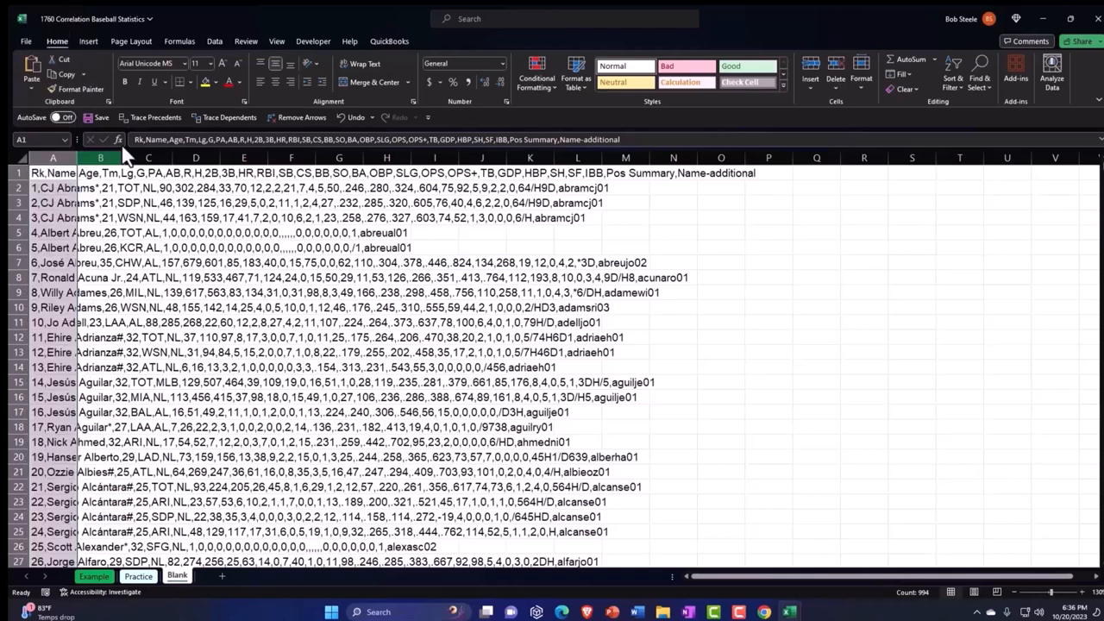
click(214, 42)
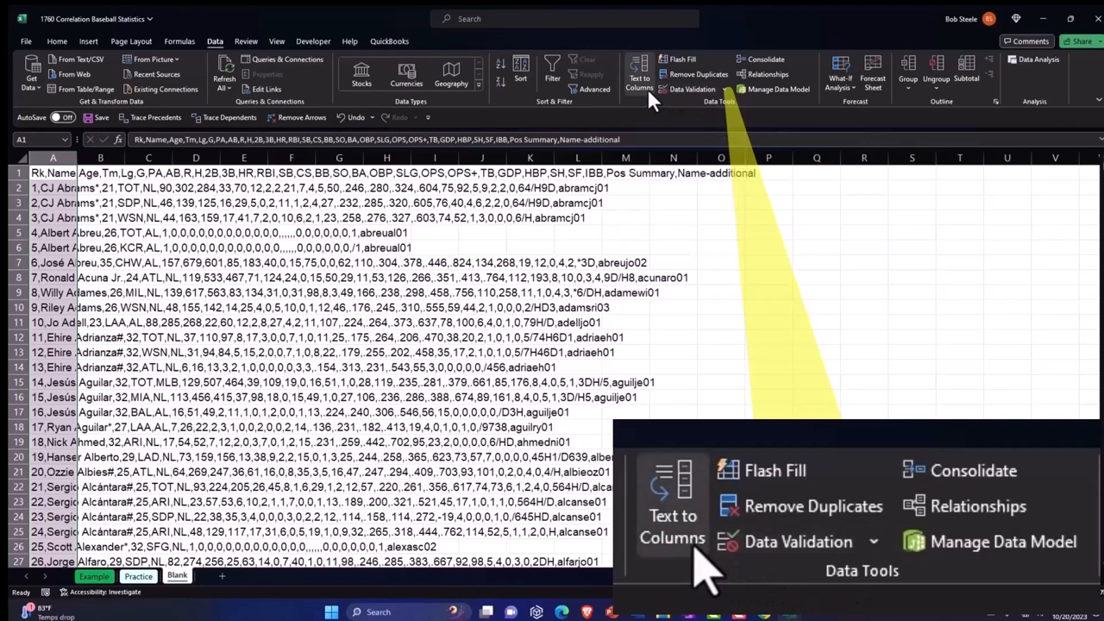
- Split column A into separate statistic columns using Text to Columns with a comma delimiter
click(673, 518)
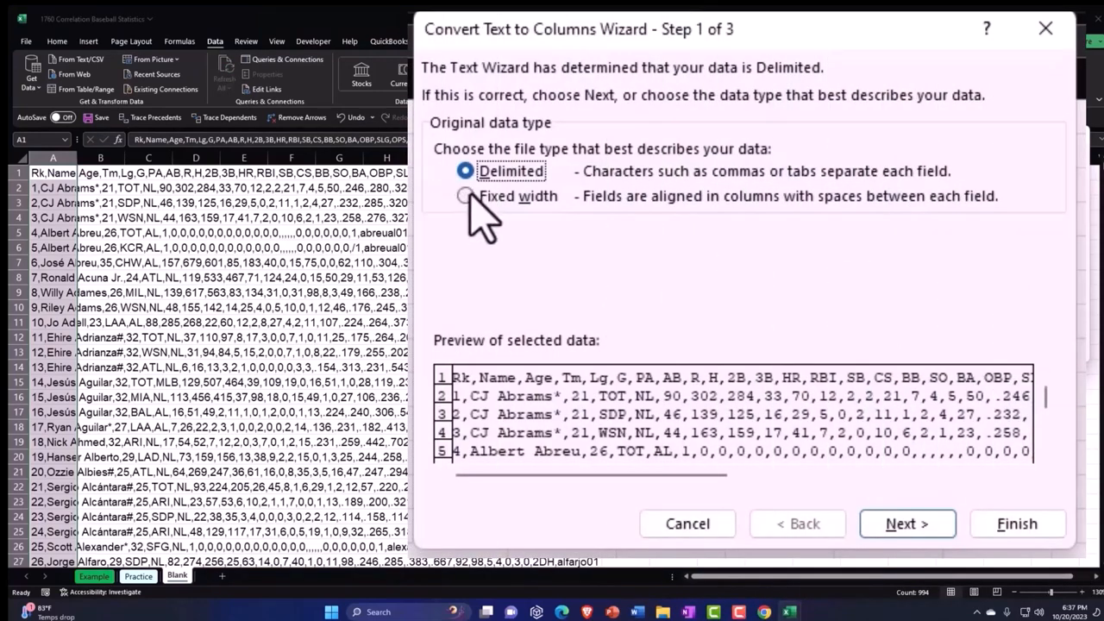
mouse_move(738, 211)
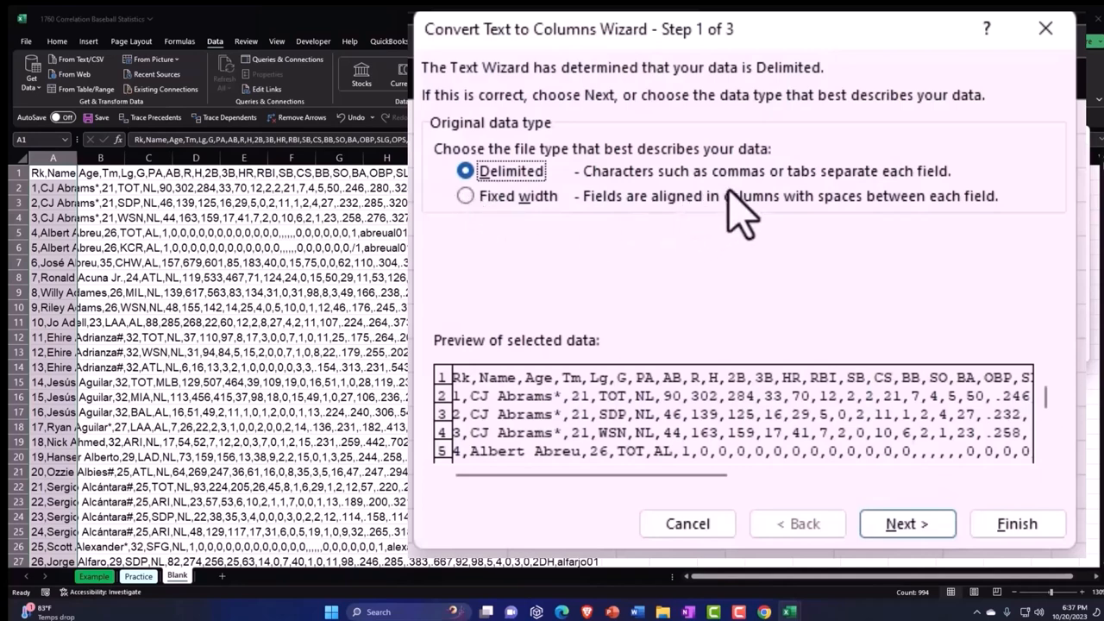
click(907, 524)
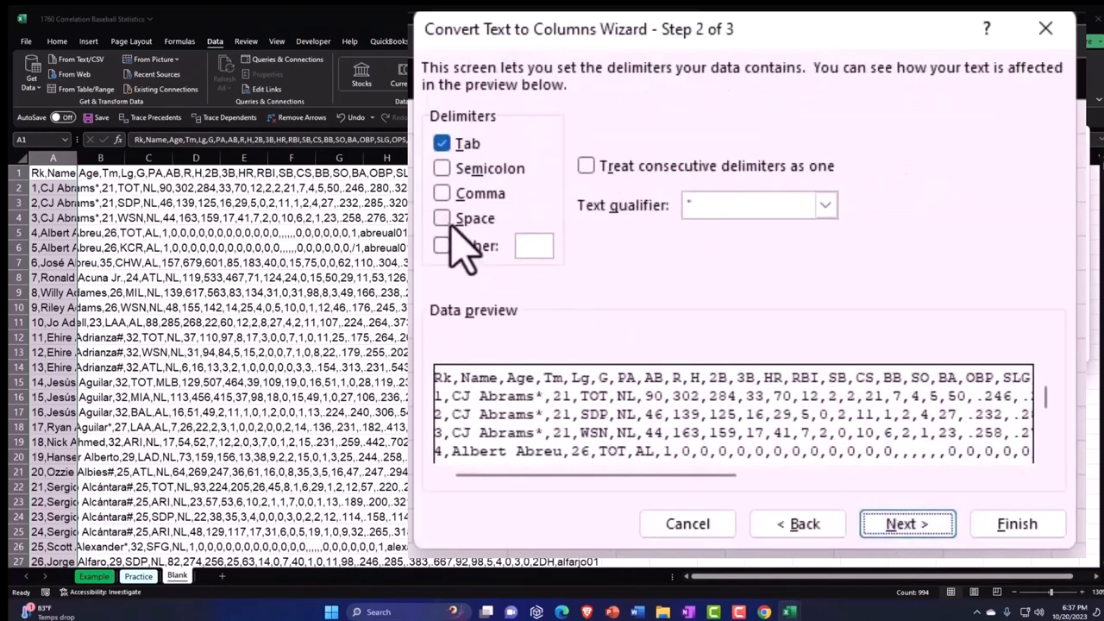
click(442, 193)
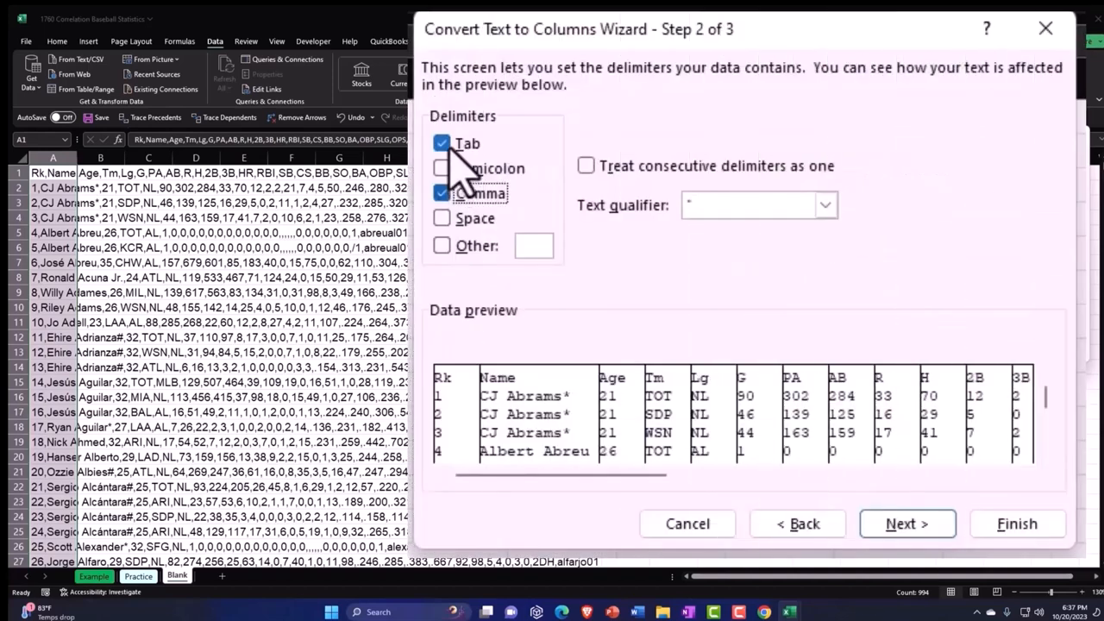
click(442, 143)
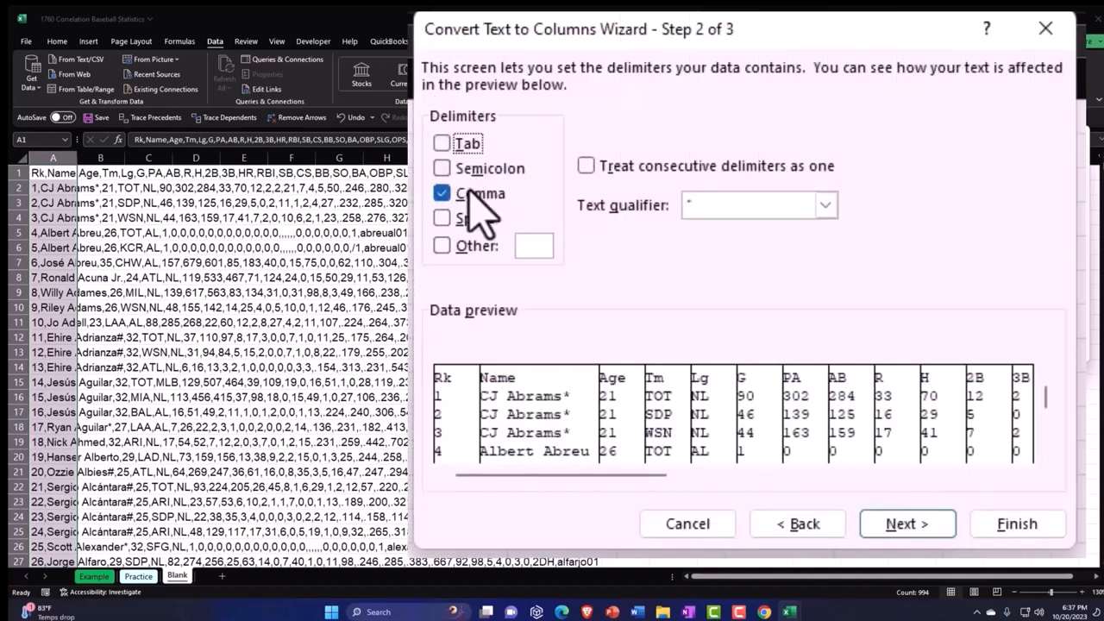
mouse_move(638, 452)
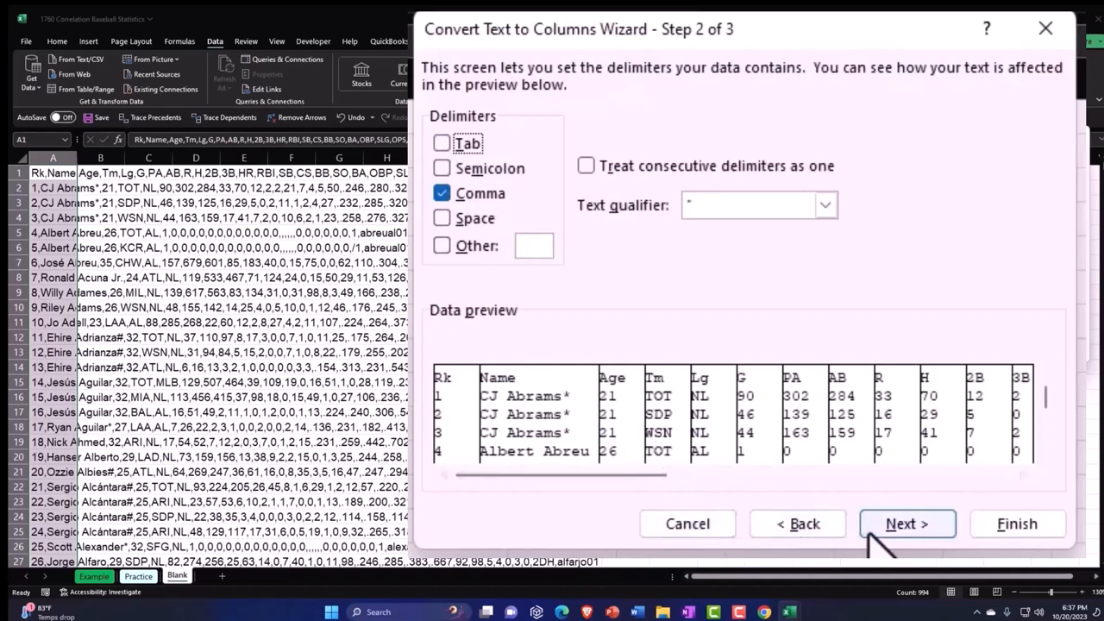
click(907, 524)
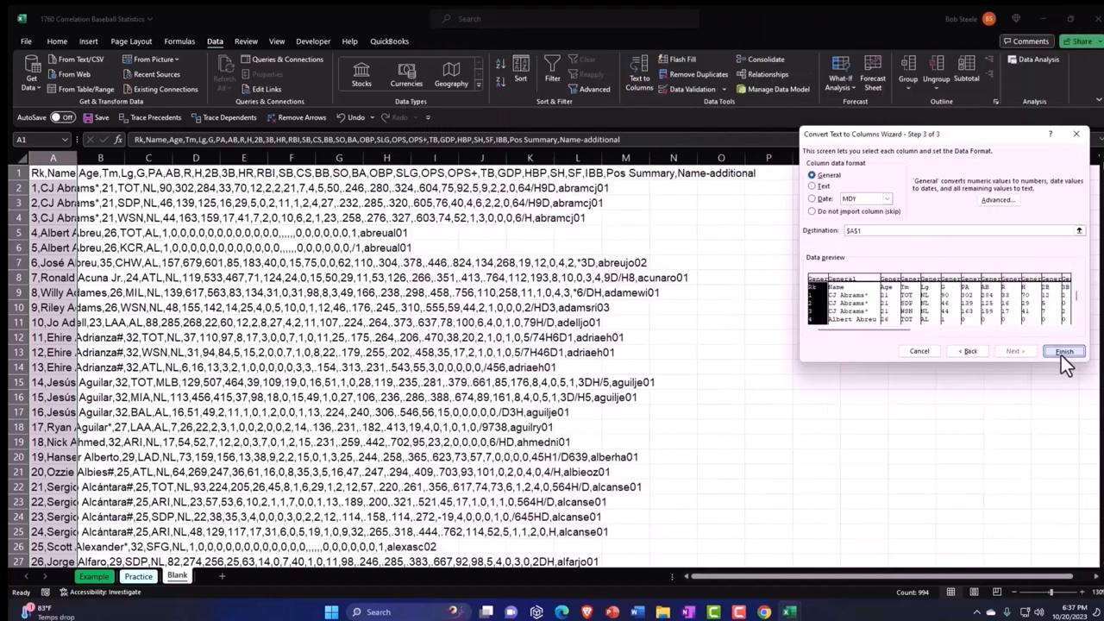
click(1062, 352)
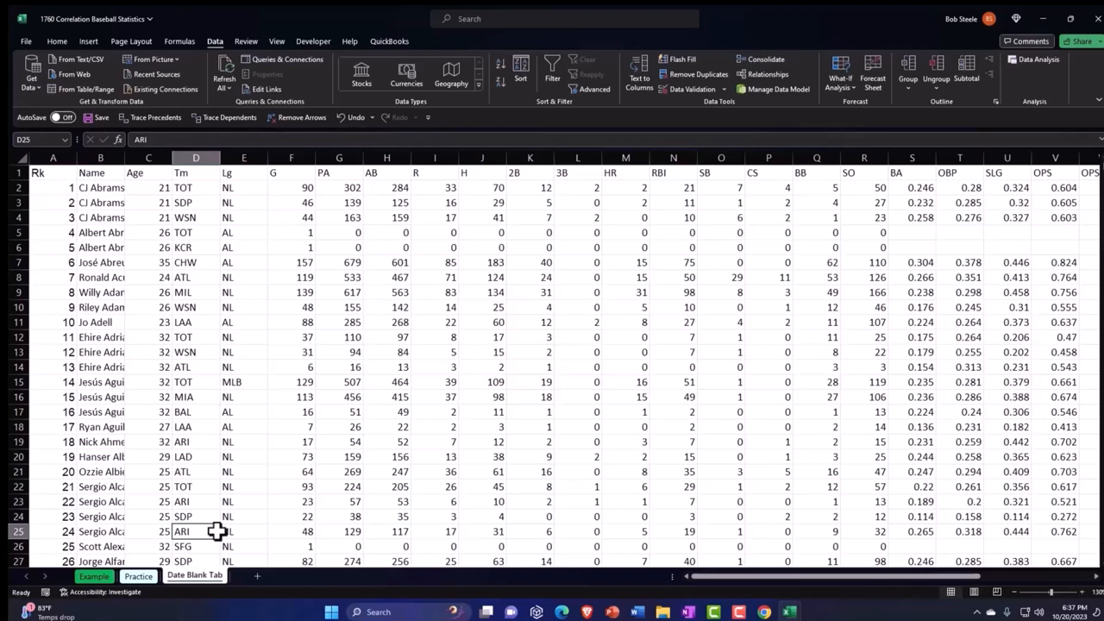
mouse_move(210, 521)
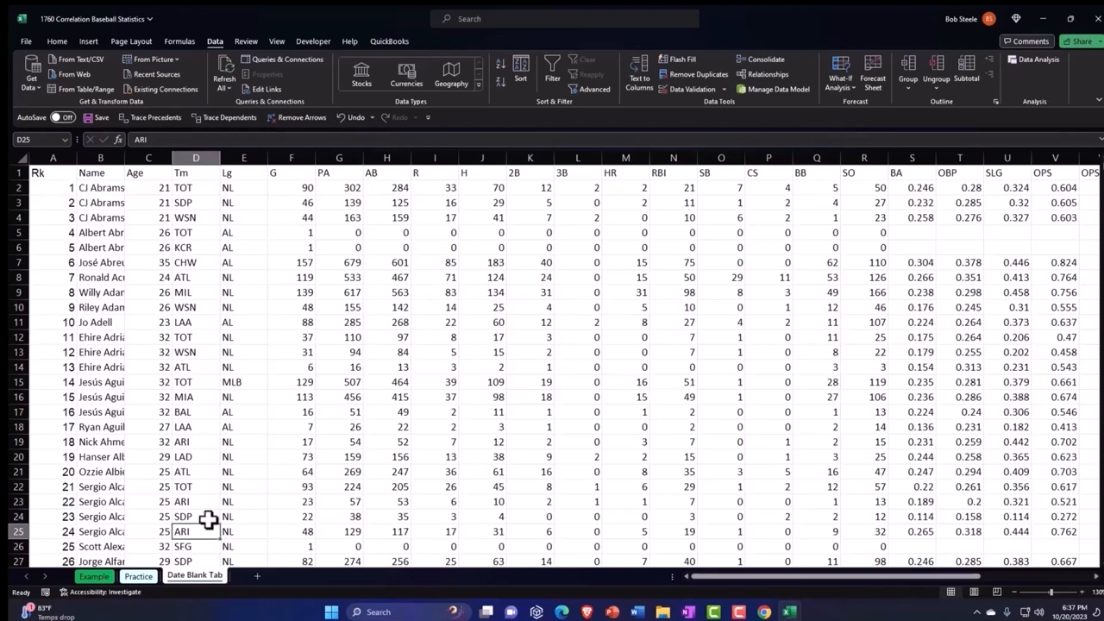
click(17, 172)
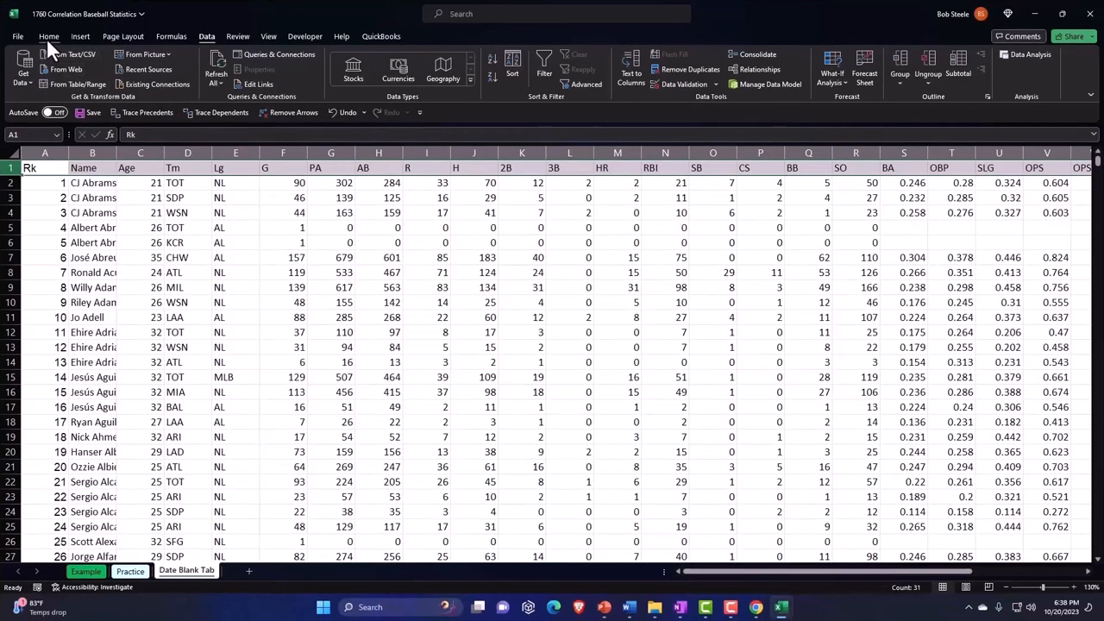
click(49, 36)
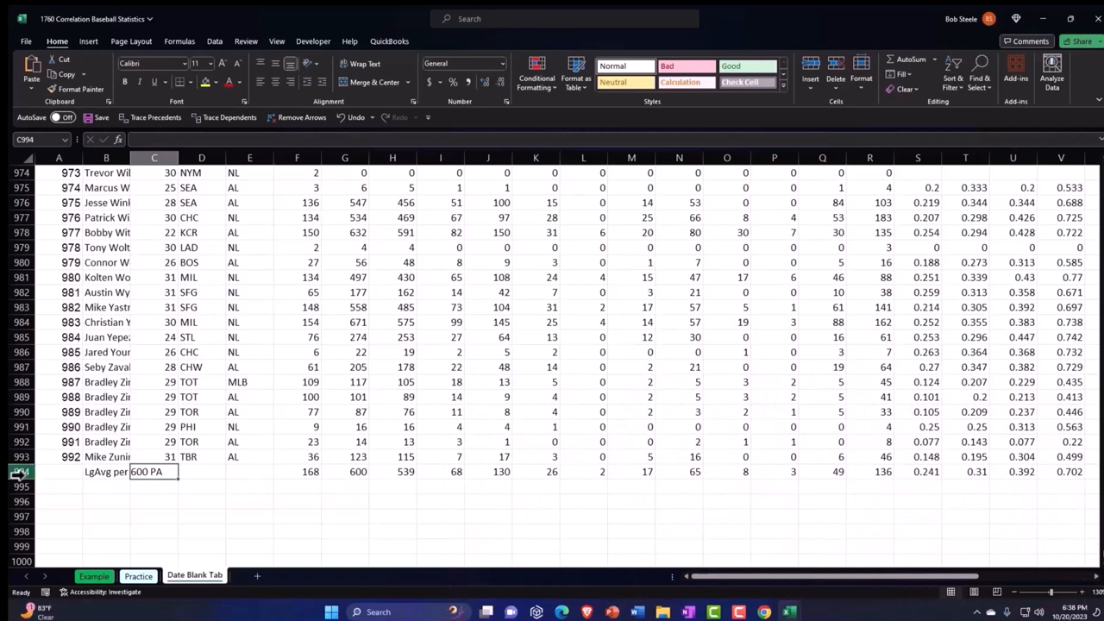
click(20, 473)
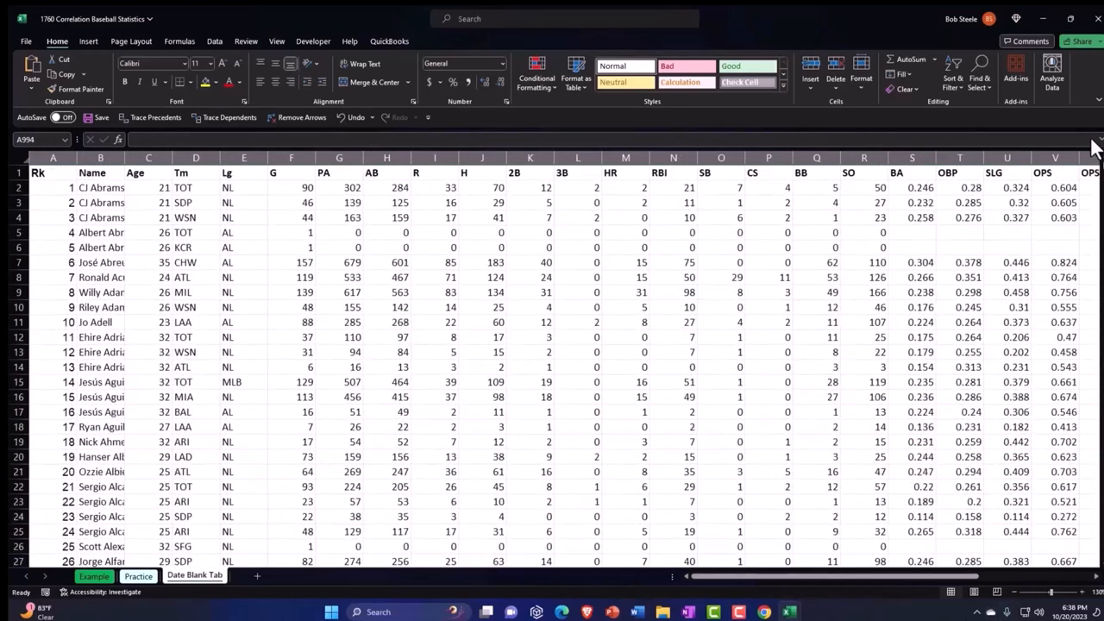
- Convert the batting data A1:AE993 into a table with headers
click(245, 292)
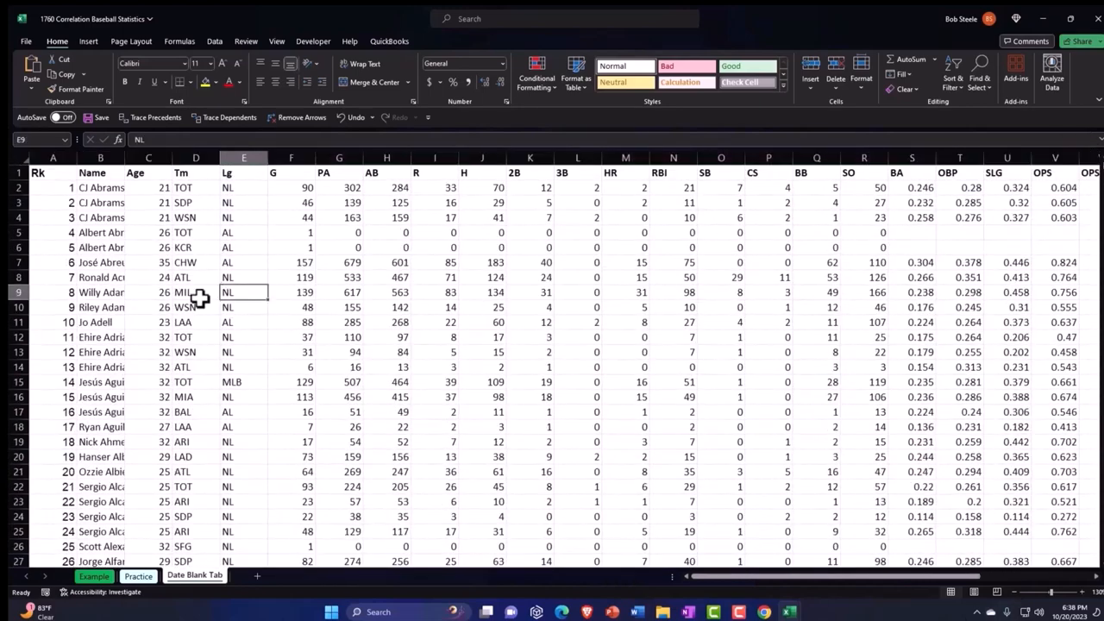
click(88, 41)
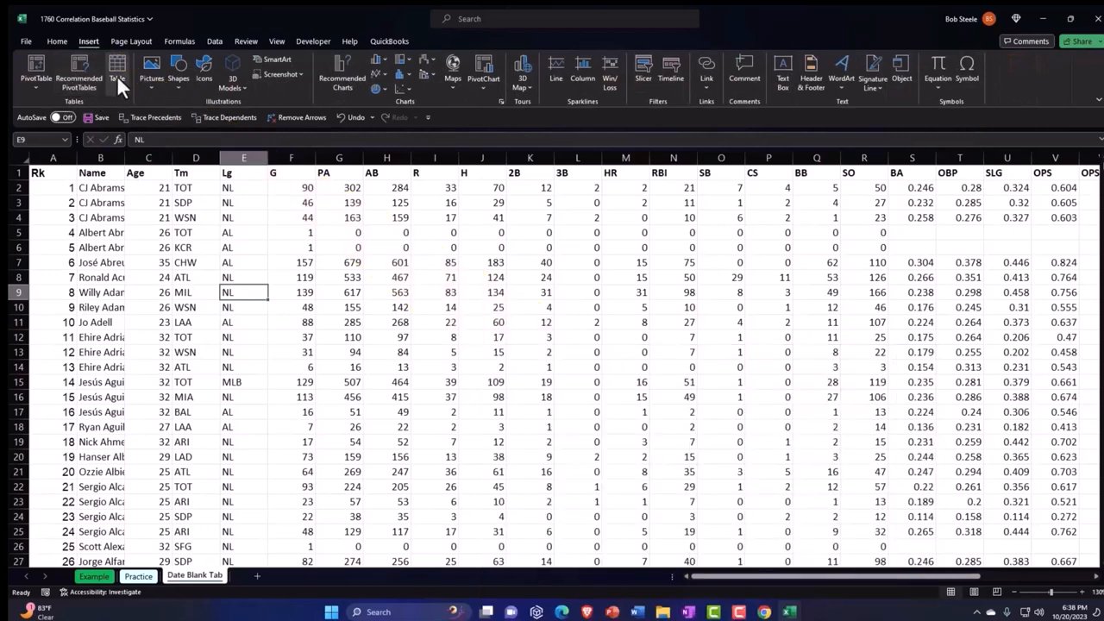
click(117, 71)
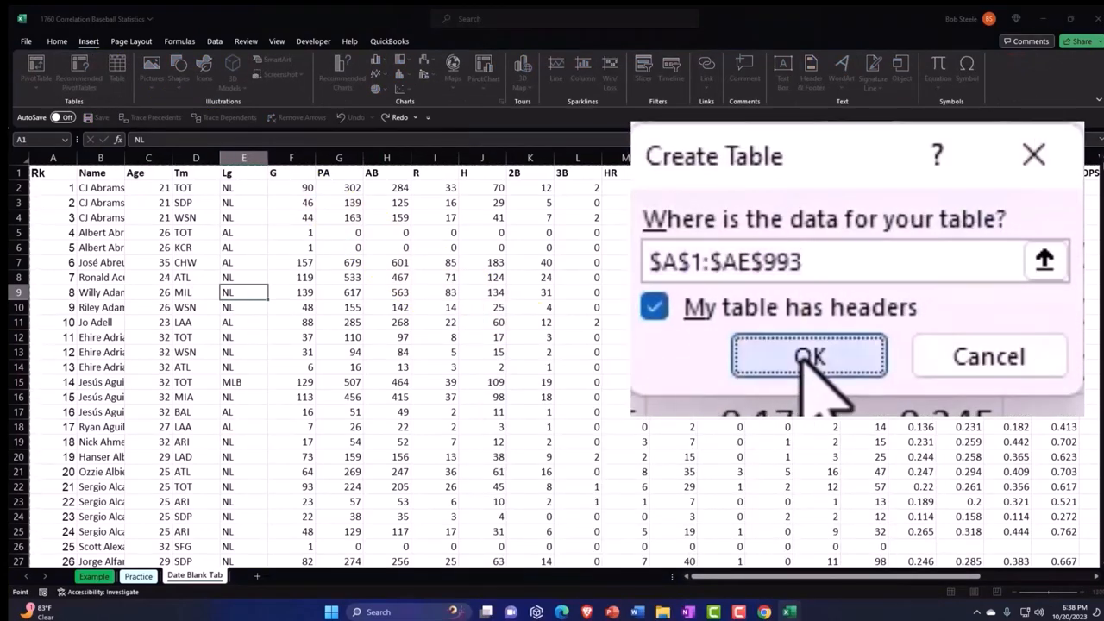
click(807, 355)
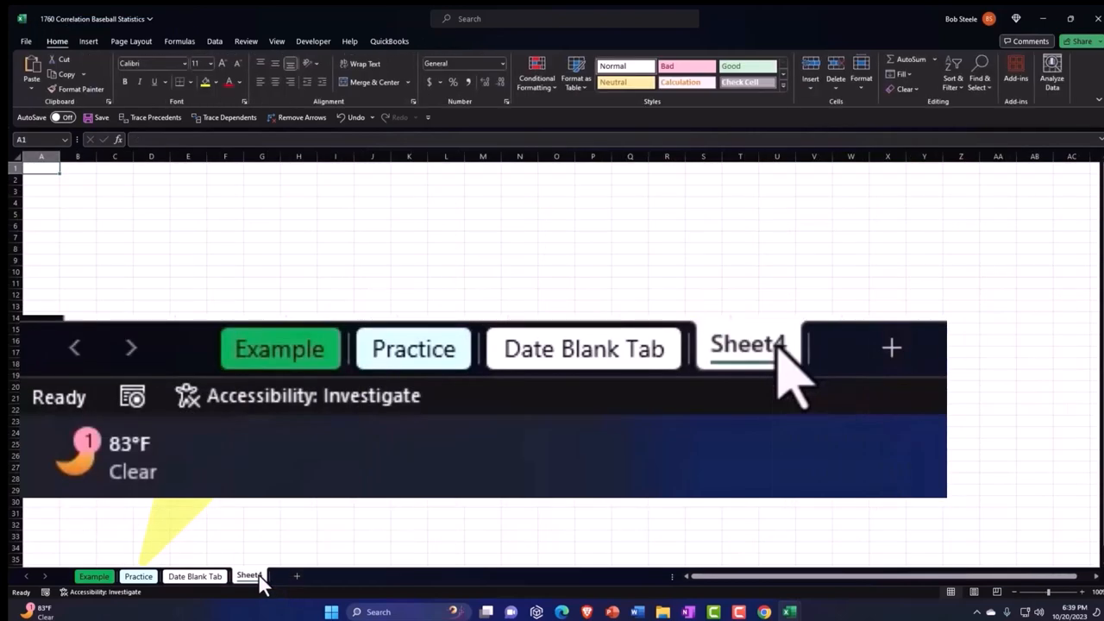
- Rename the new sheet Blank and select the Name, Age and BA columns on the batting table sheet
click(248, 576)
text(Blank)
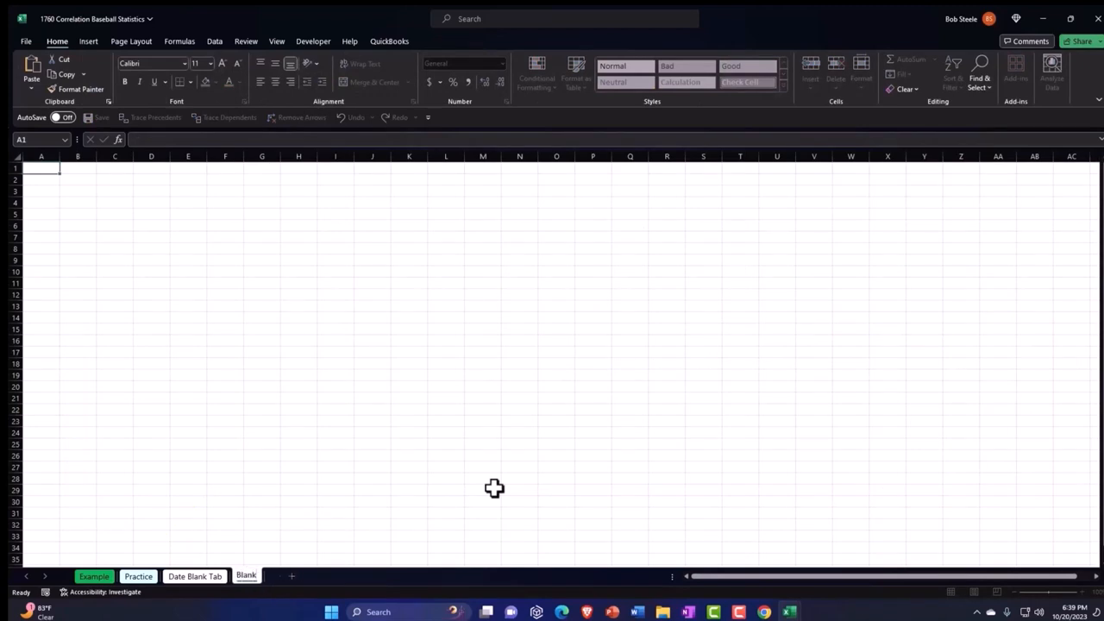
click(483, 490)
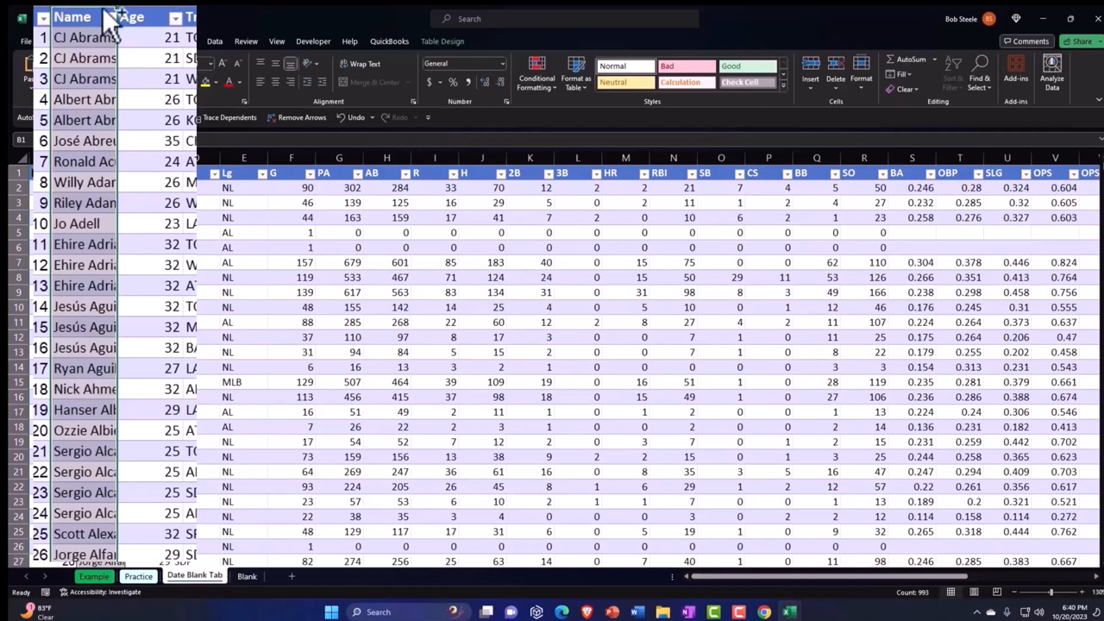
click(131, 17)
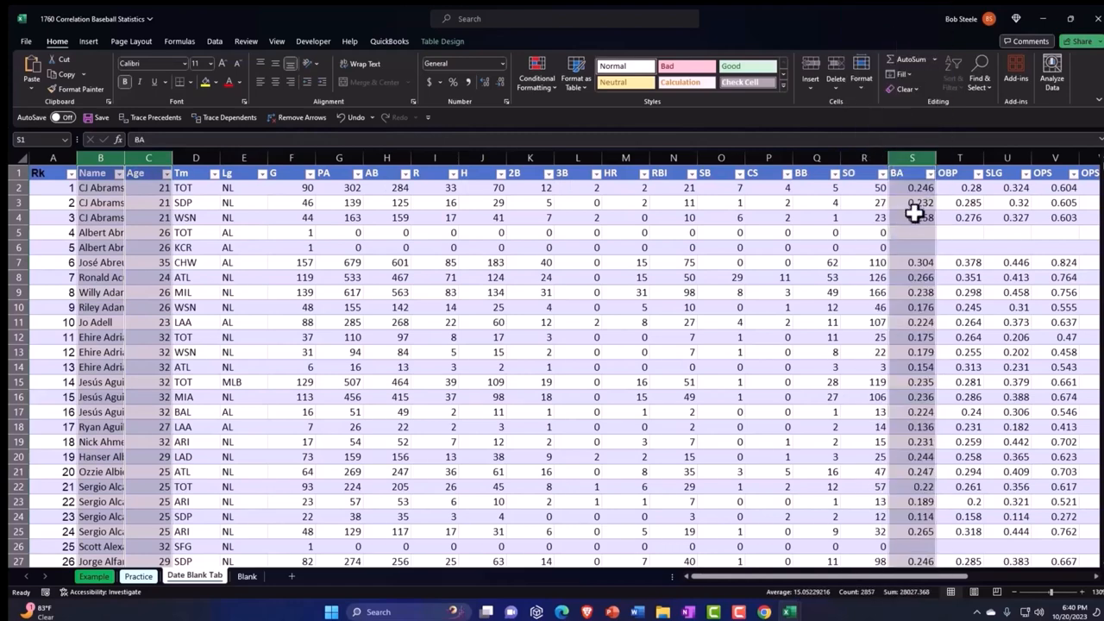
- Copy the Name, Age and BA columns and bring up paste choices at A1 on the Blank sheet
right_click(910, 217)
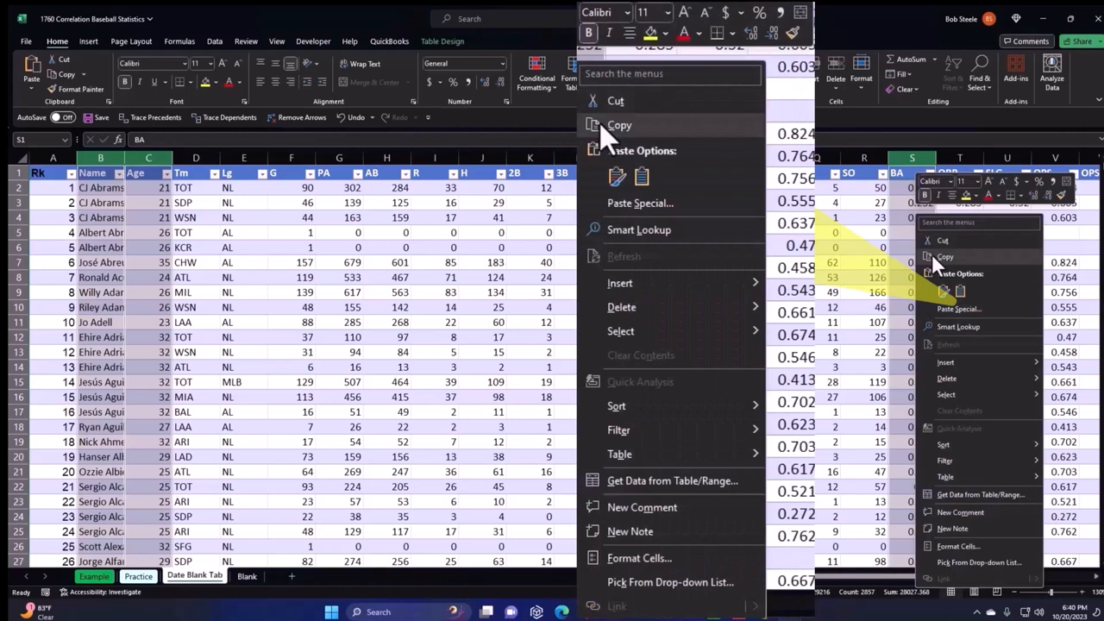
click(619, 124)
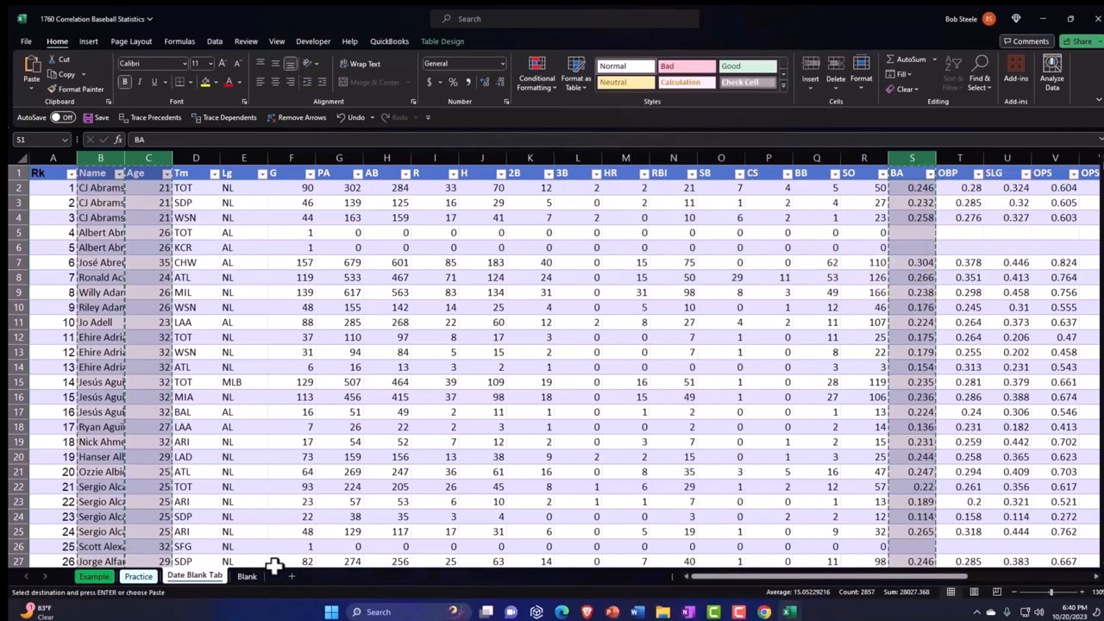
click(245, 576)
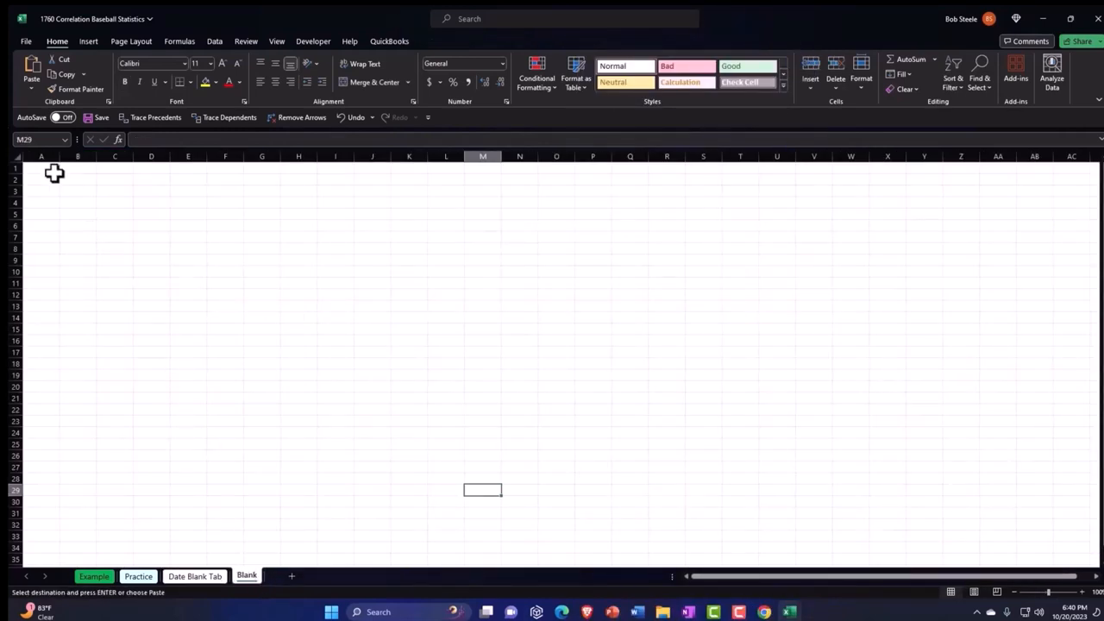
right_click(42, 169)
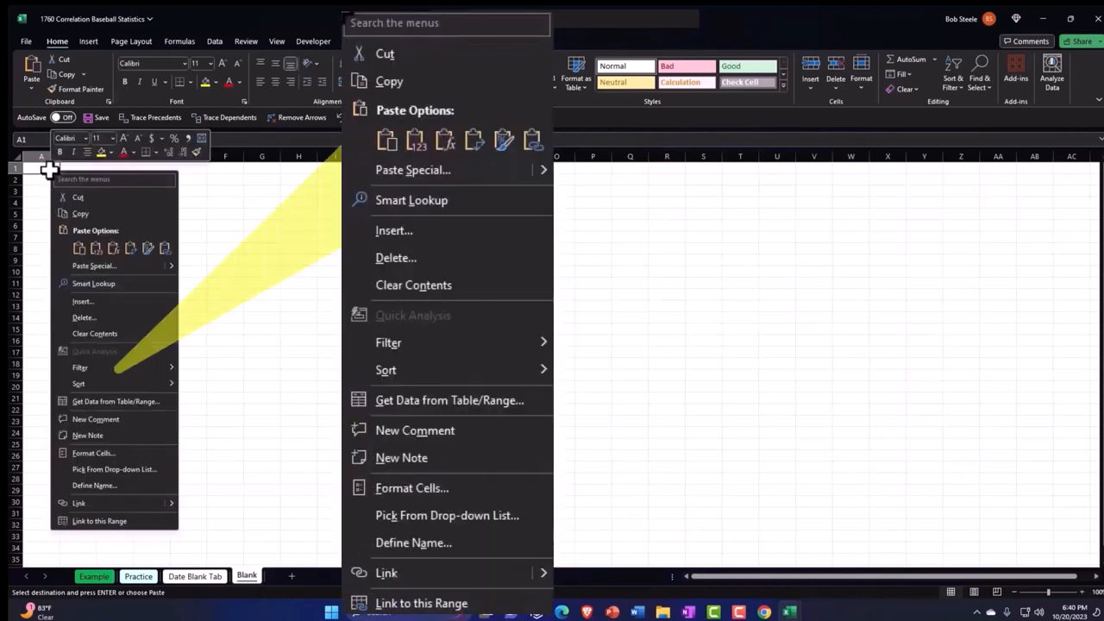
mouse_move(386, 140)
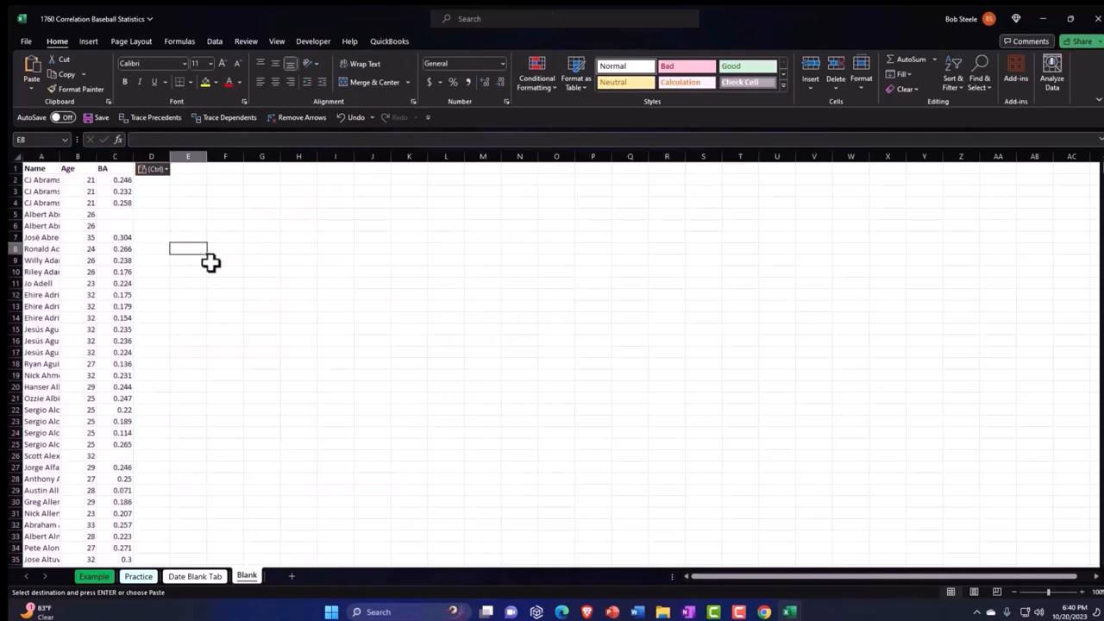
- Format all cells as Currency with no symbol and a negative-number style, so BA shows as 0
scroll(down, 3)
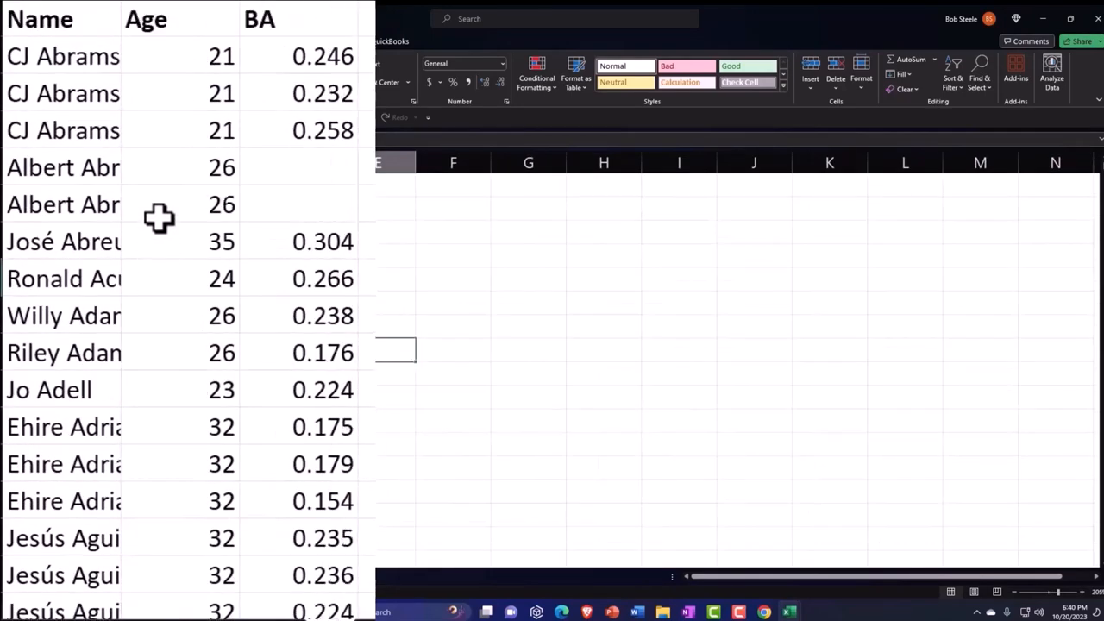
mouse_move(307, 153)
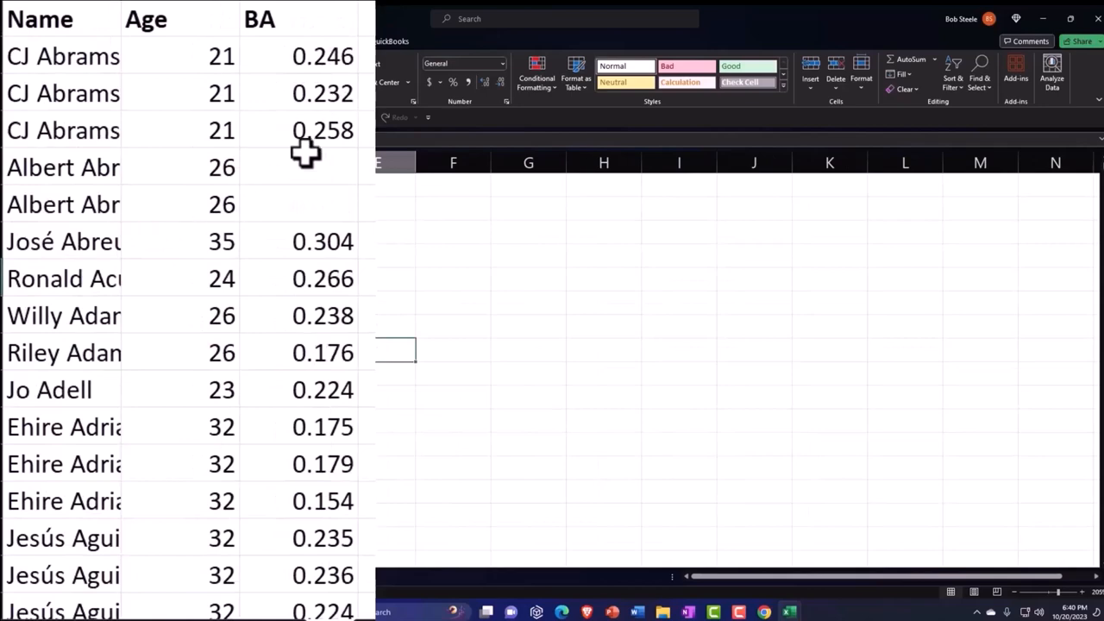
mouse_move(200, 131)
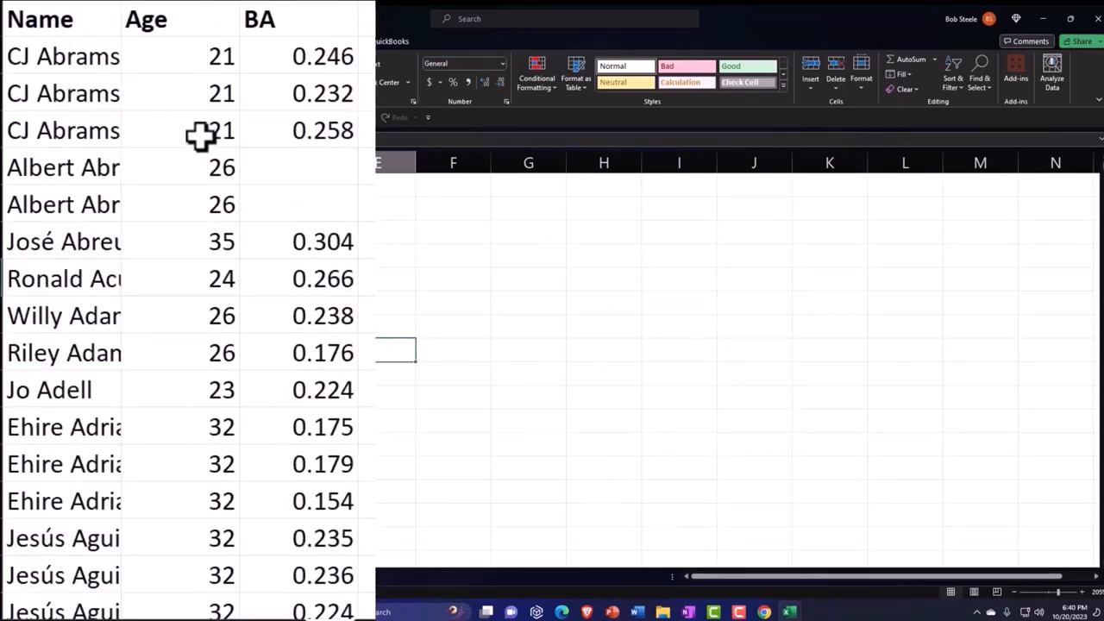
mouse_move(186, 142)
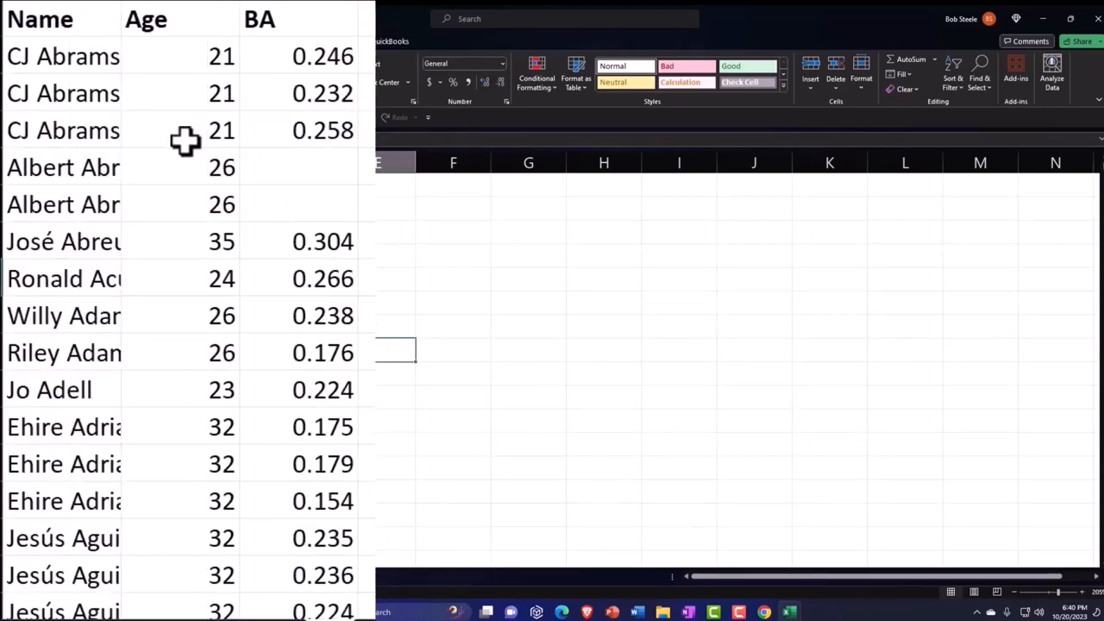
mouse_move(255, 131)
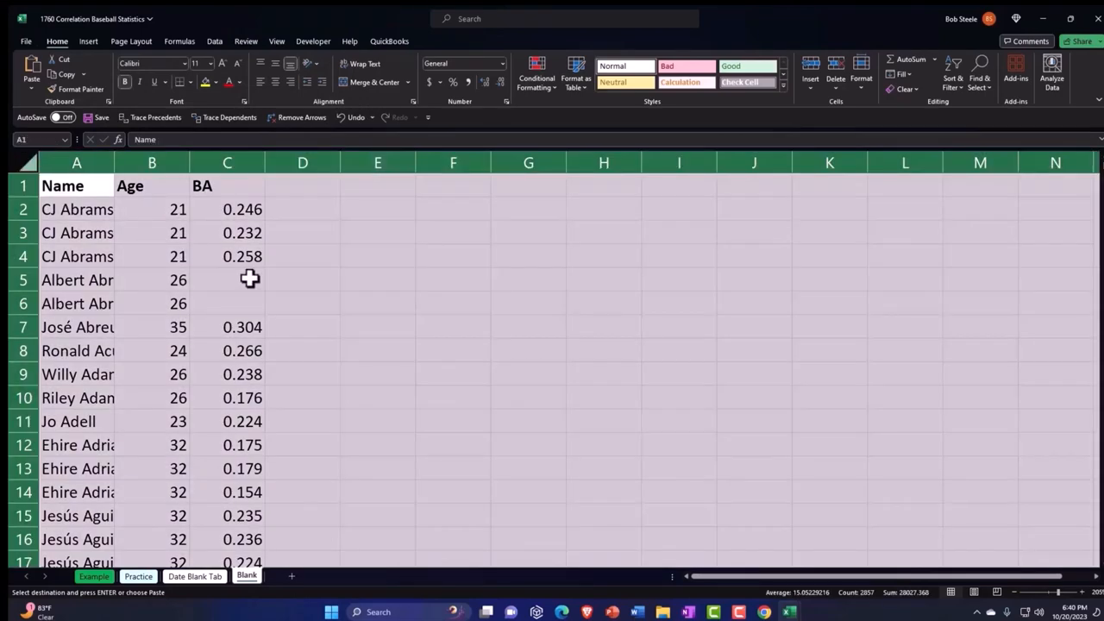
right_click(248, 279)
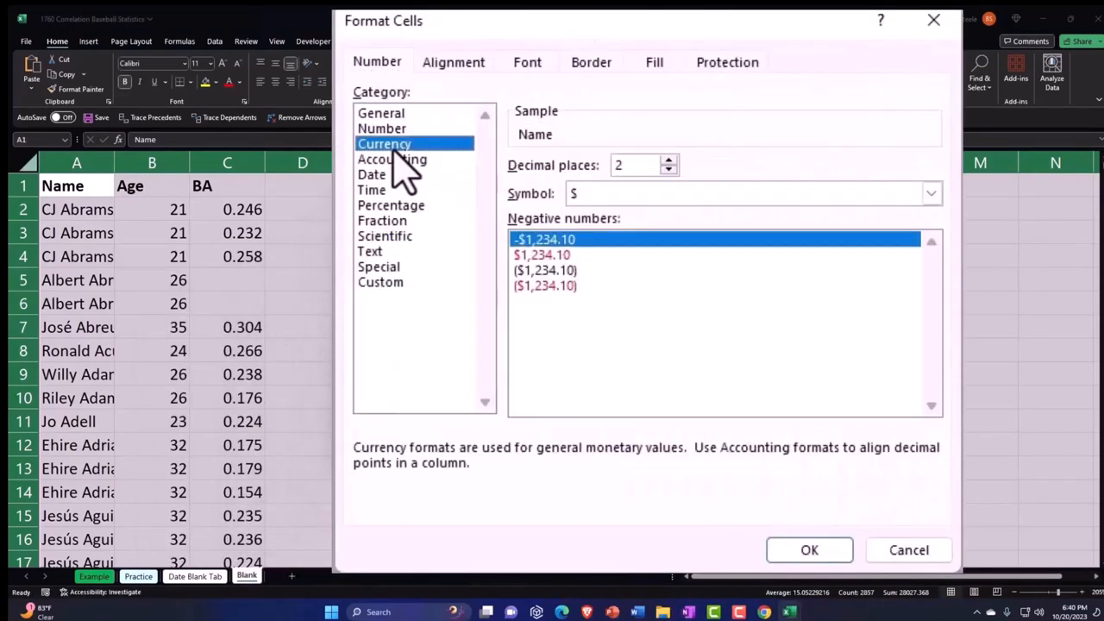
click(545, 287)
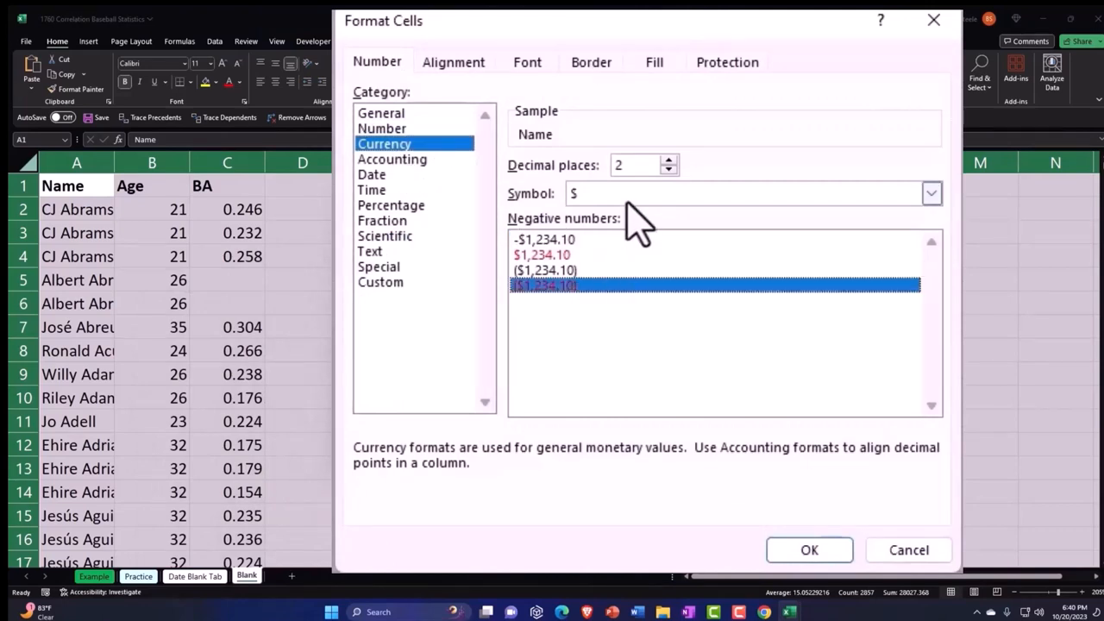
click(932, 193)
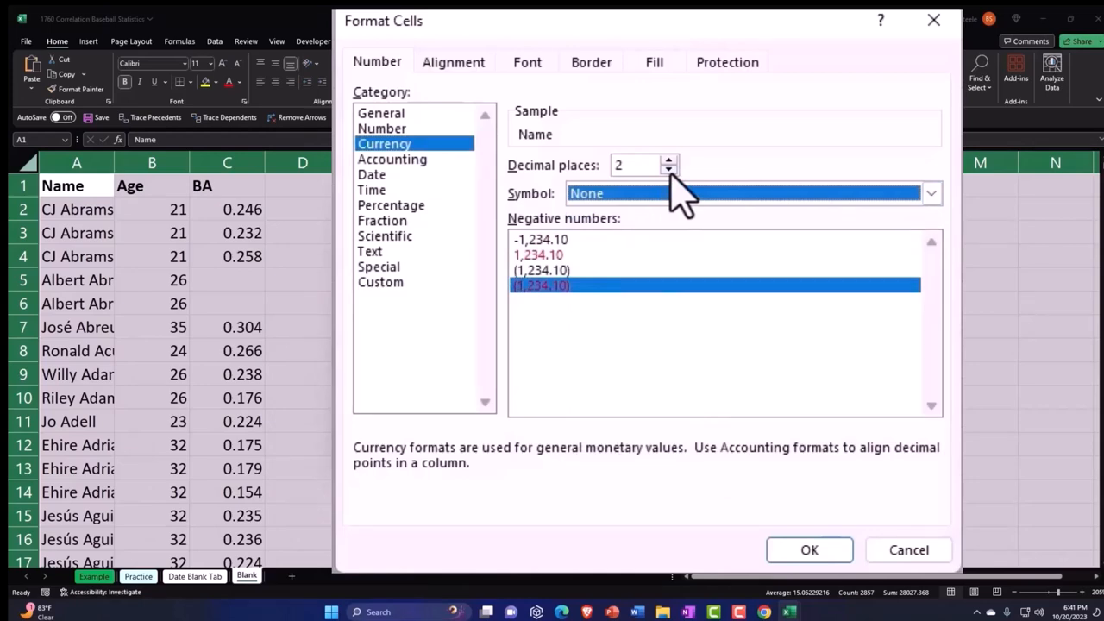
click(807, 549)
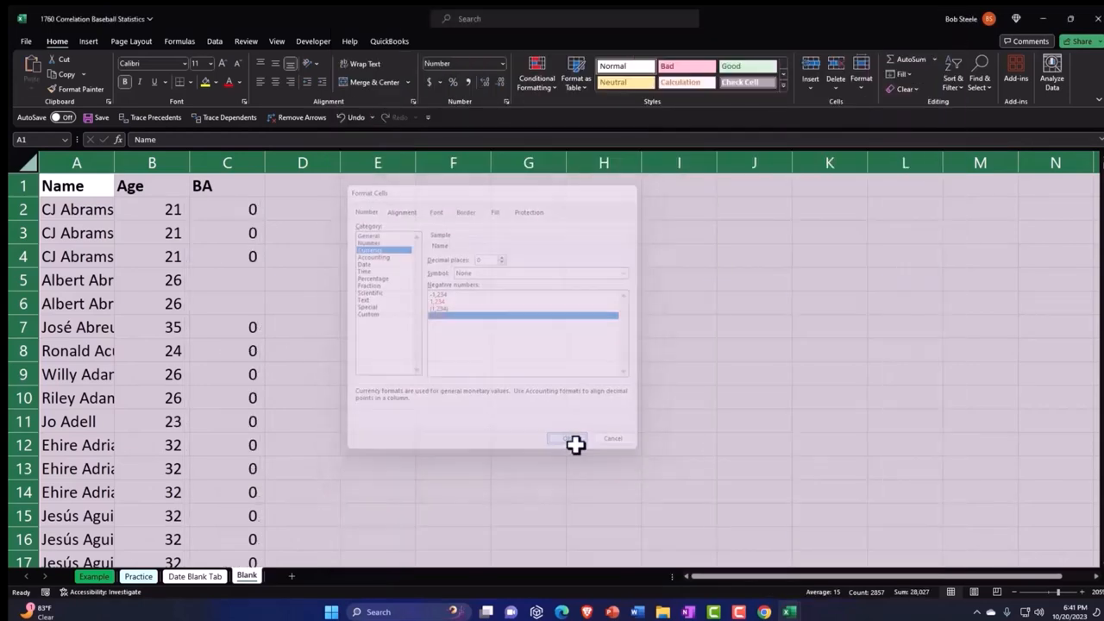
click(565, 438)
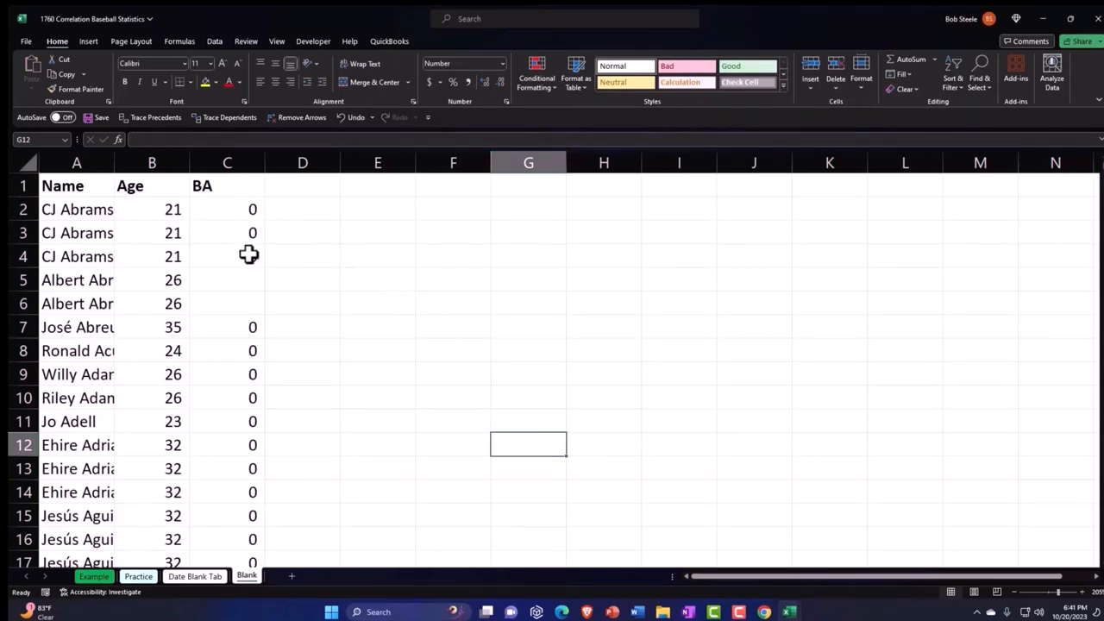
- Autofit the Name column and restore three-decimal display for the BA values
click(228, 162)
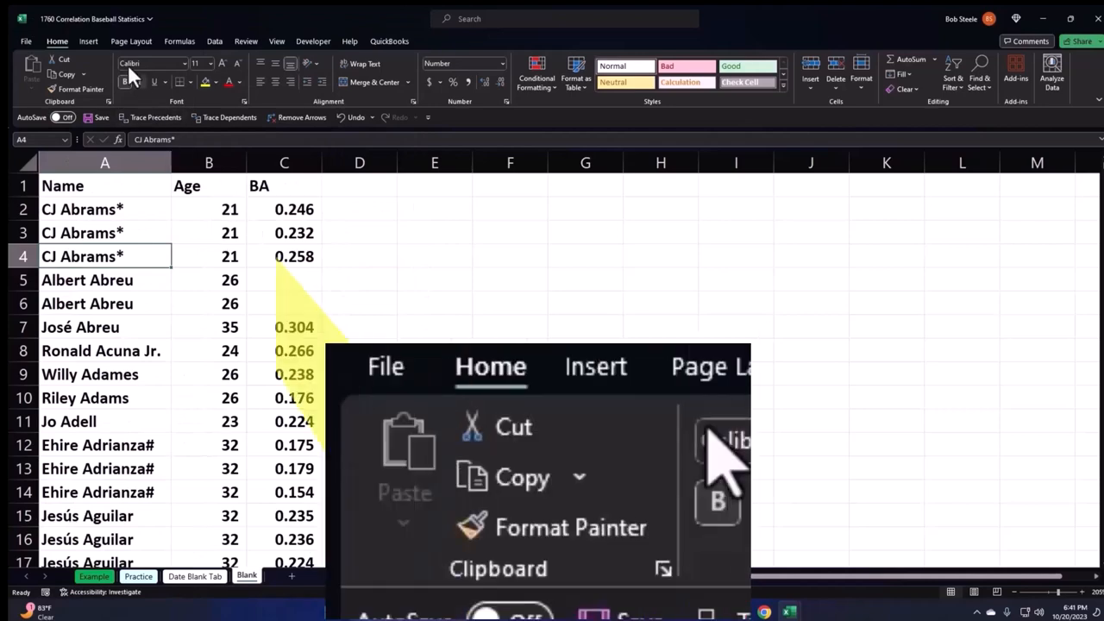
- Bold the player names, format the Name, Age and BA range as a table, and expose the BA sort options
click(88, 41)
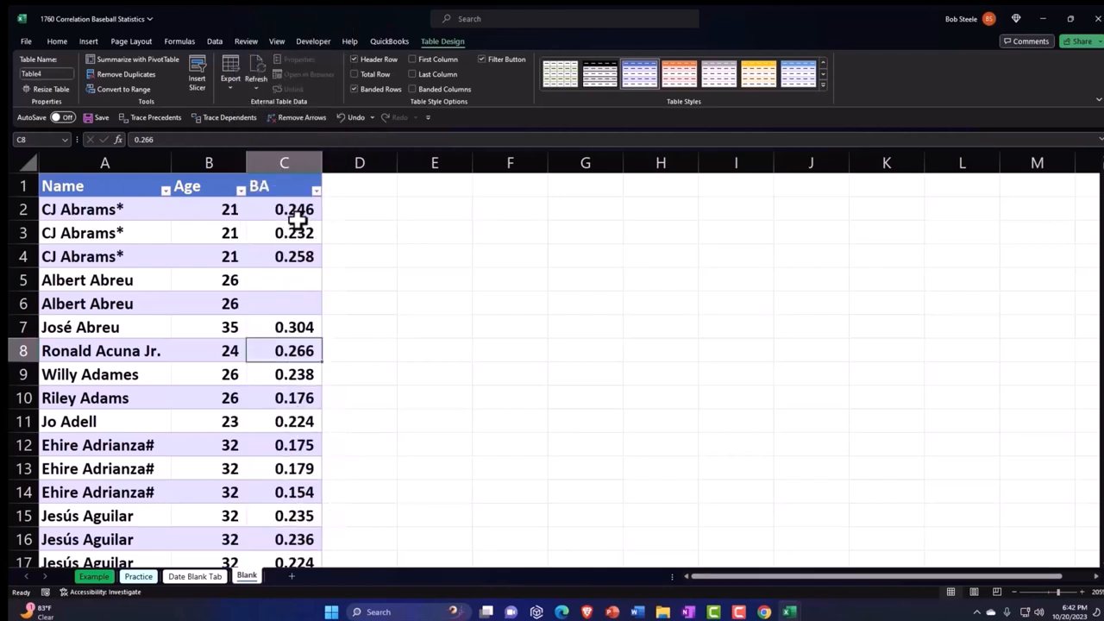
click(316, 186)
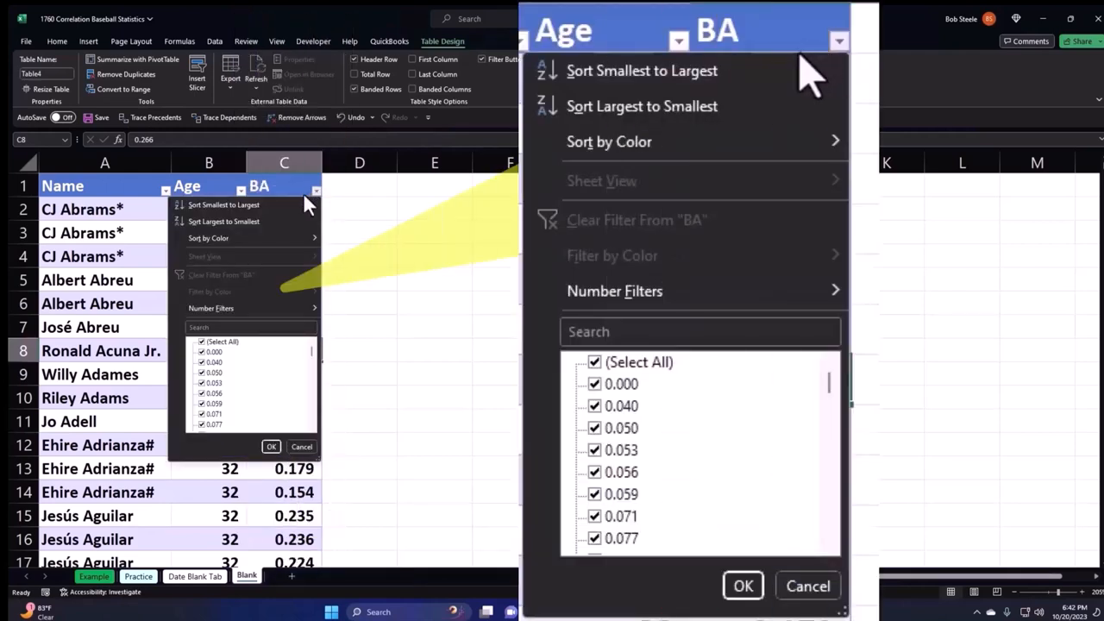